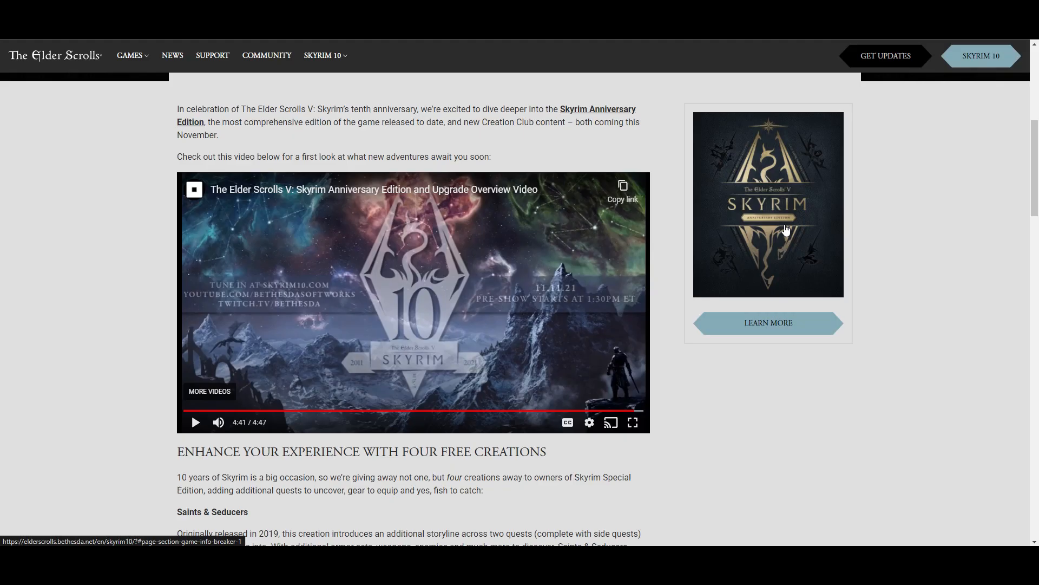
{"action": "mouse_move", "coordinate": [920, 258]}
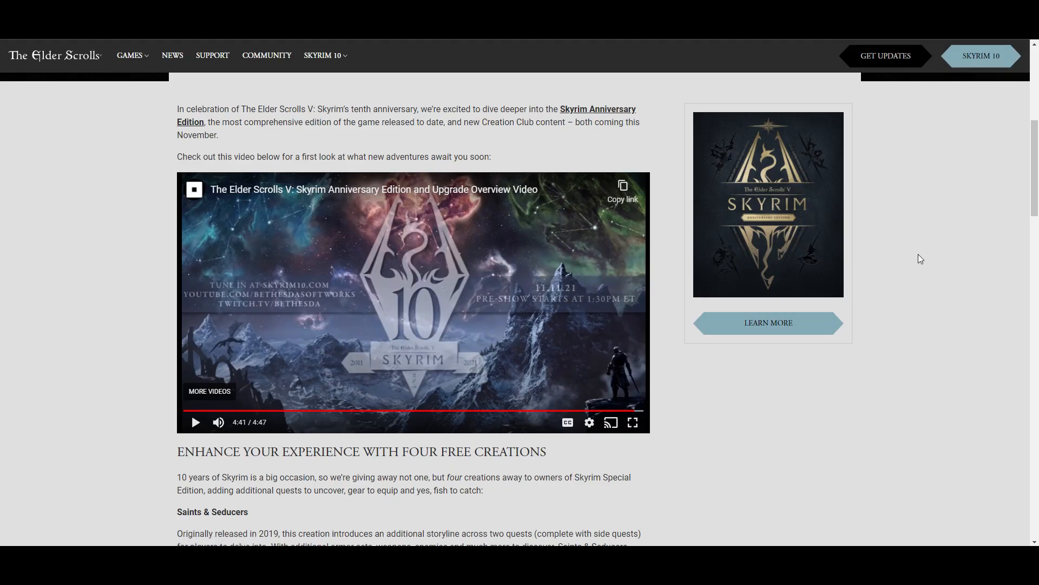
{"action": "mouse_move", "coordinate": [919, 259]}
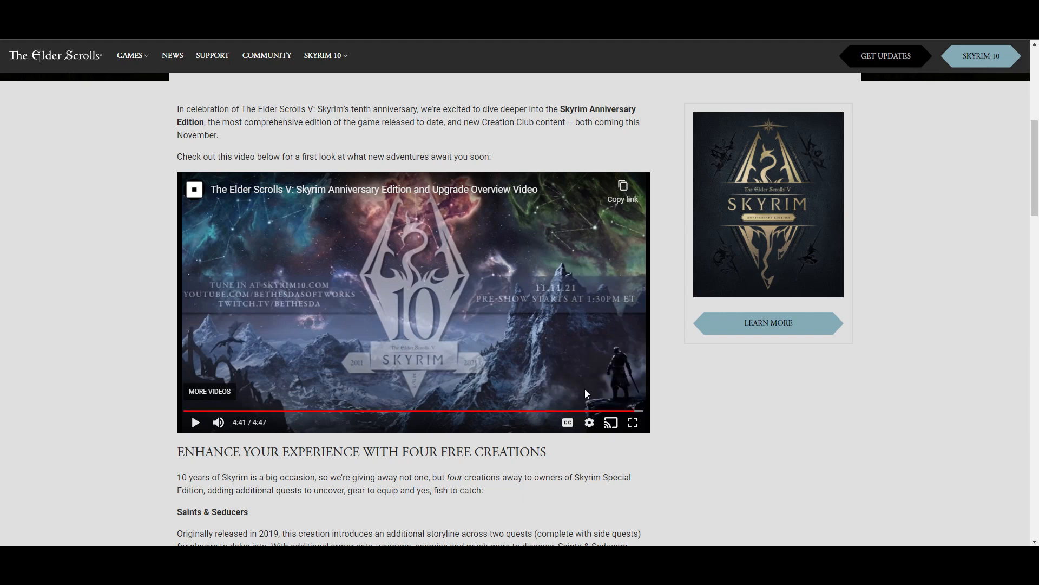
{"action": "mouse_move", "coordinate": [750, 400]}
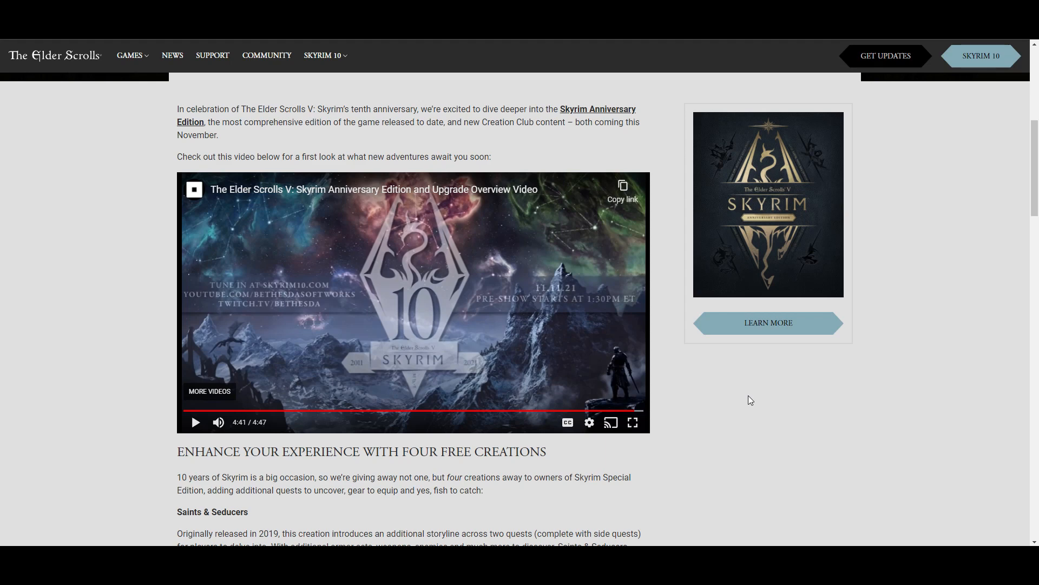
Scroll down to the four free creations section covering Rare Curios, Survival Mode and Fishing
{"action": "scroll", "scroll_direction": "down", "scroll_amount": 3}
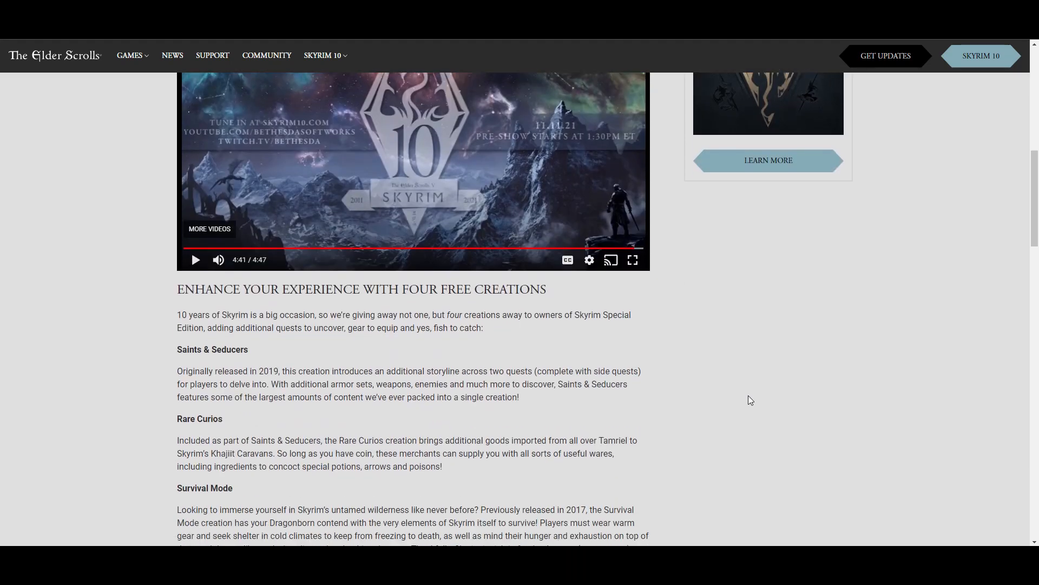
{"action": "scroll", "scroll_direction": "down", "scroll_amount": 3}
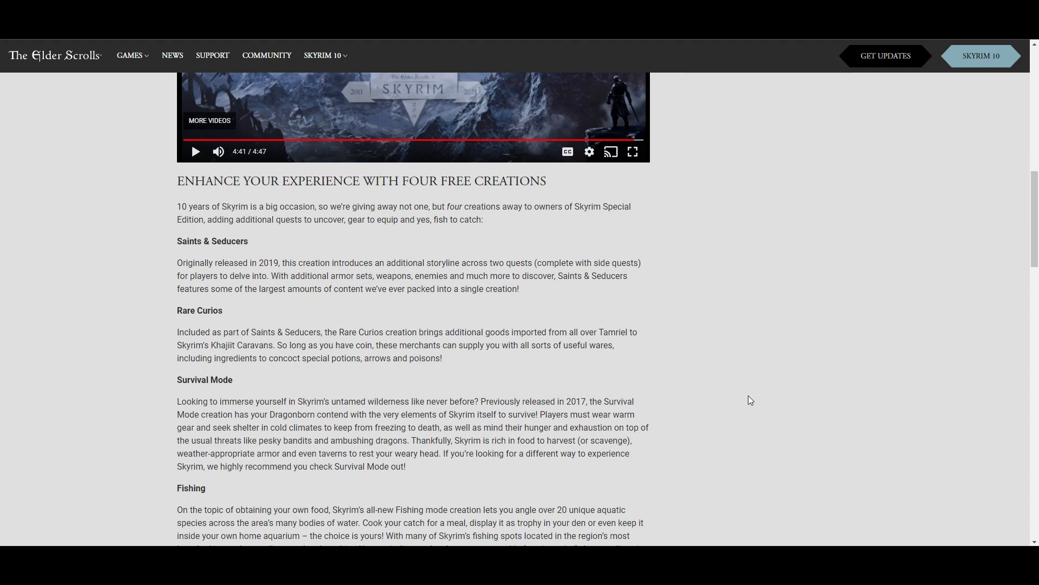
{"action": "mouse_move", "coordinate": [258, 242]}
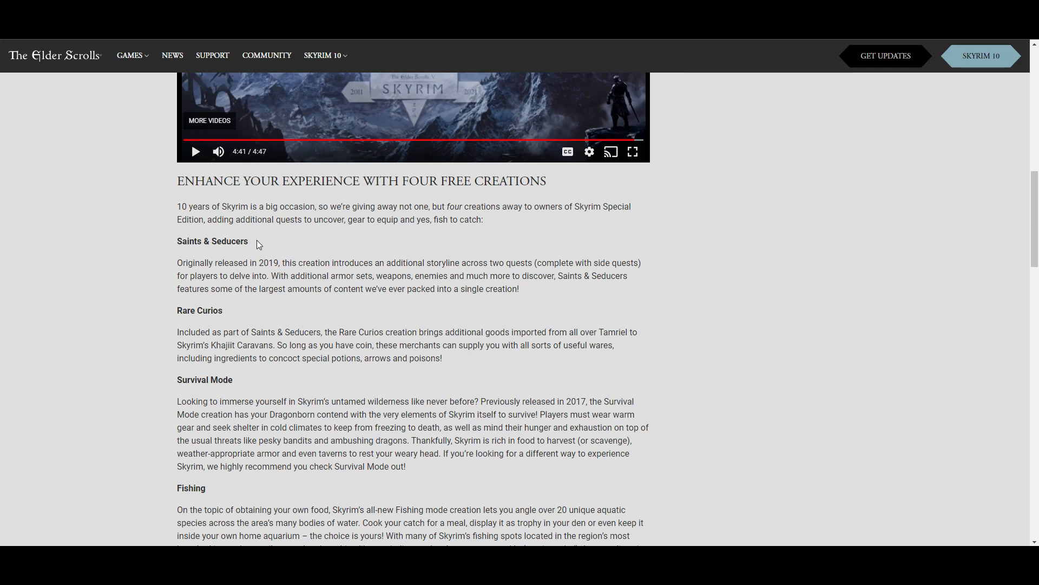
{"action": "mouse_move", "coordinate": [167, 312]}
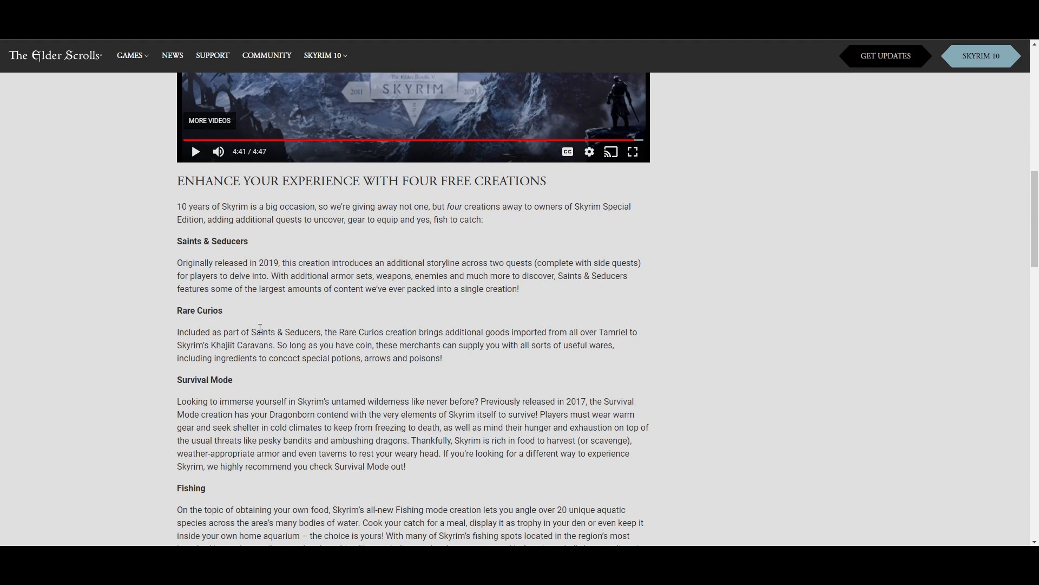
{"action": "scroll", "scroll_direction": "down", "scroll_amount": 3}
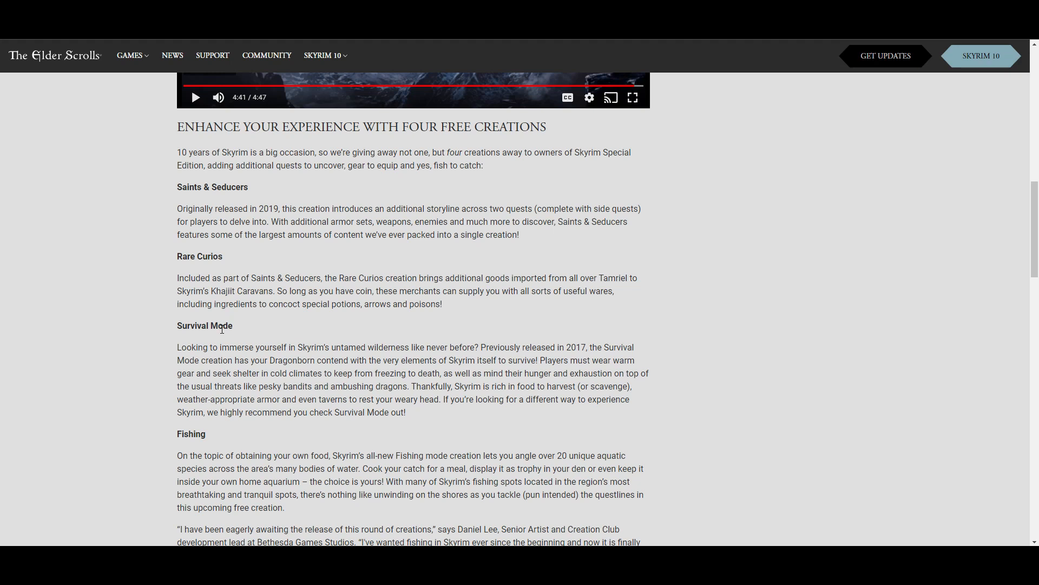
Scroll past Fishing to the New Creation Club Content and Anniversary Edition heading
{"action": "scroll", "scroll_direction": "down", "scroll_amount": 3}
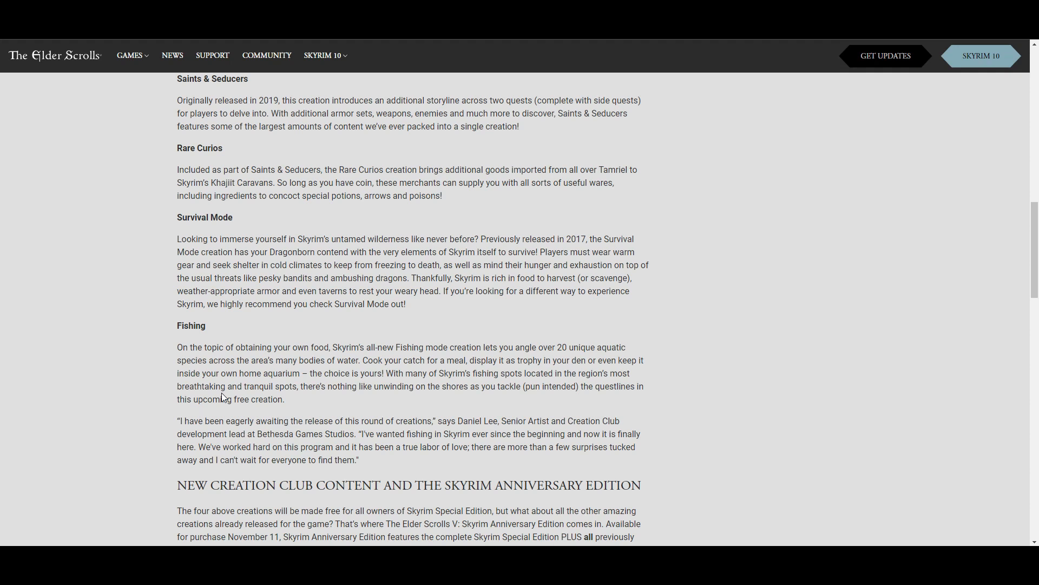
{"action": "scroll", "scroll_direction": "down", "scroll_amount": 3}
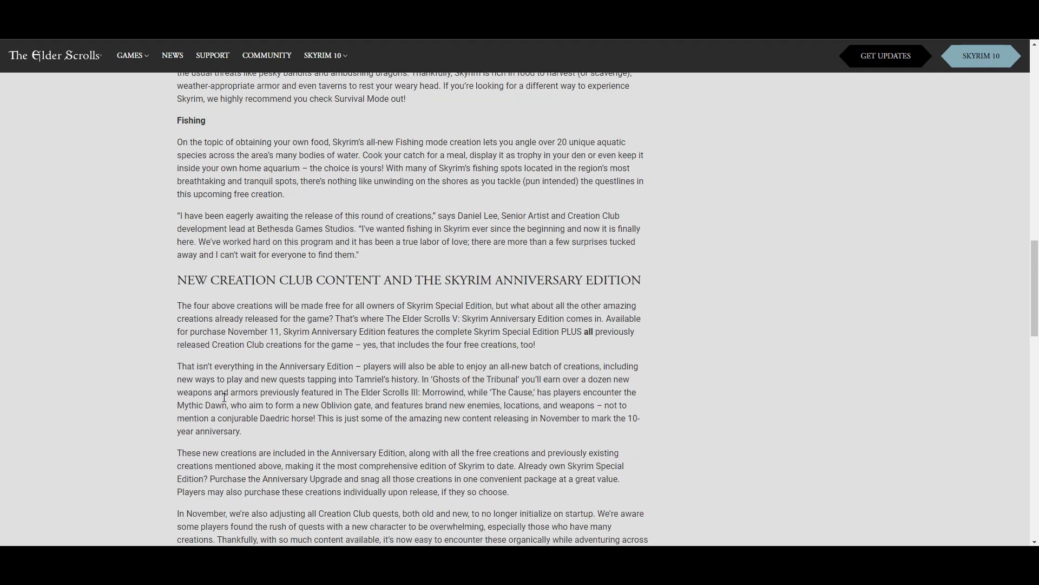
Highlight the sentence that the creations become free for Skyrim Special Edition owners, then clear it
{"action": "scroll", "scroll_direction": "down", "scroll_amount": 3}
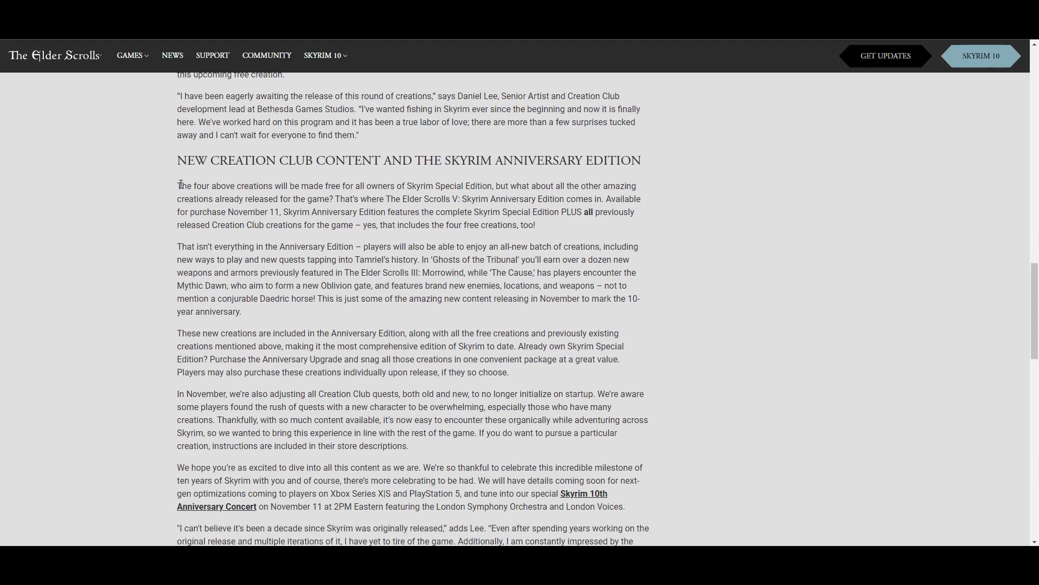
{"action": "left_click_drag", "start_coordinate": [177, 185], "coordinate": [338, 186]}
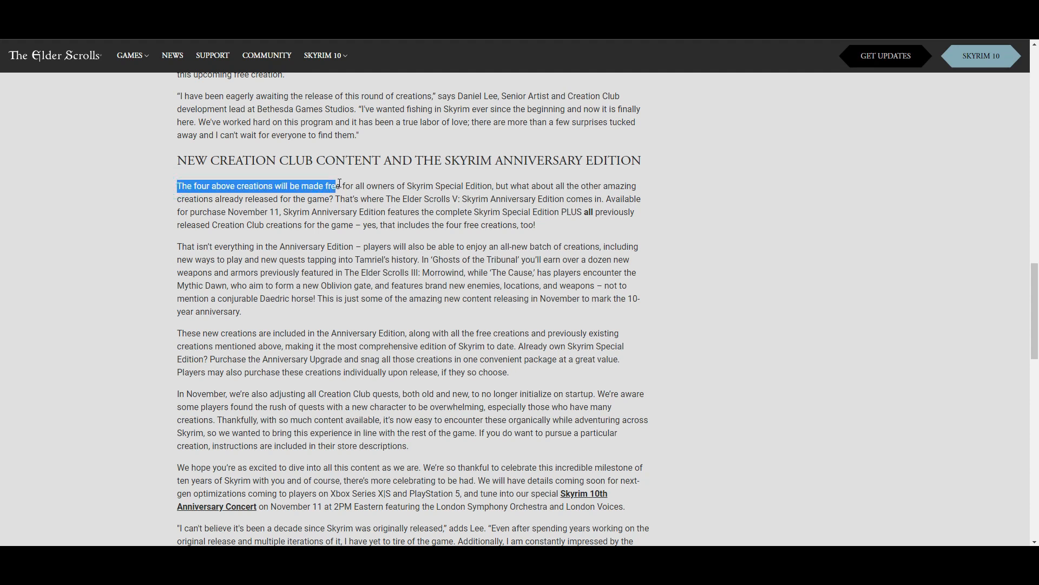
{"action": "left_click_drag", "start_coordinate": [336, 185], "coordinate": [457, 187]}
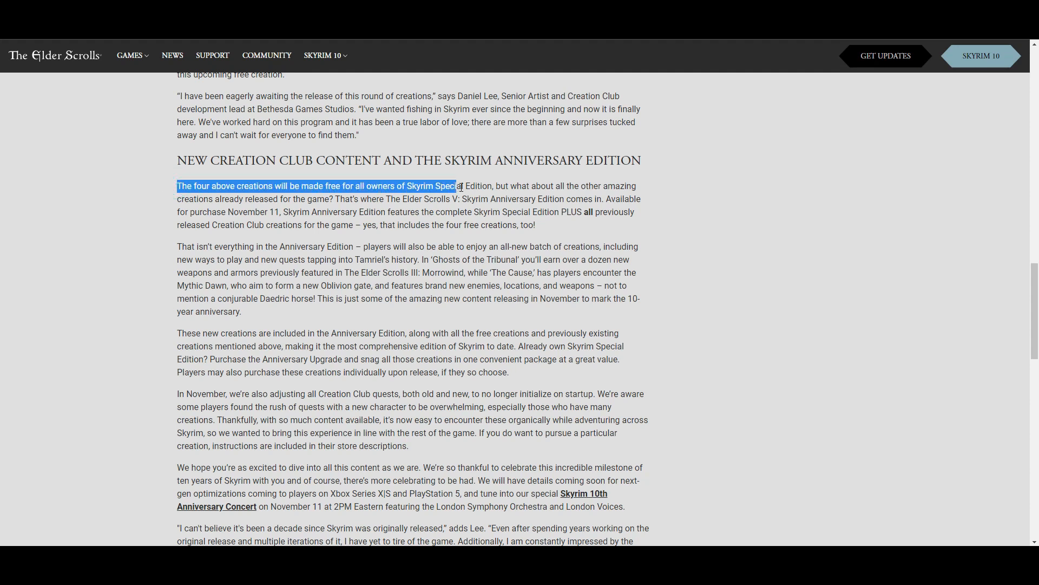
{"action": "left_click_drag", "start_coordinate": [457, 186], "coordinate": [490, 185]}
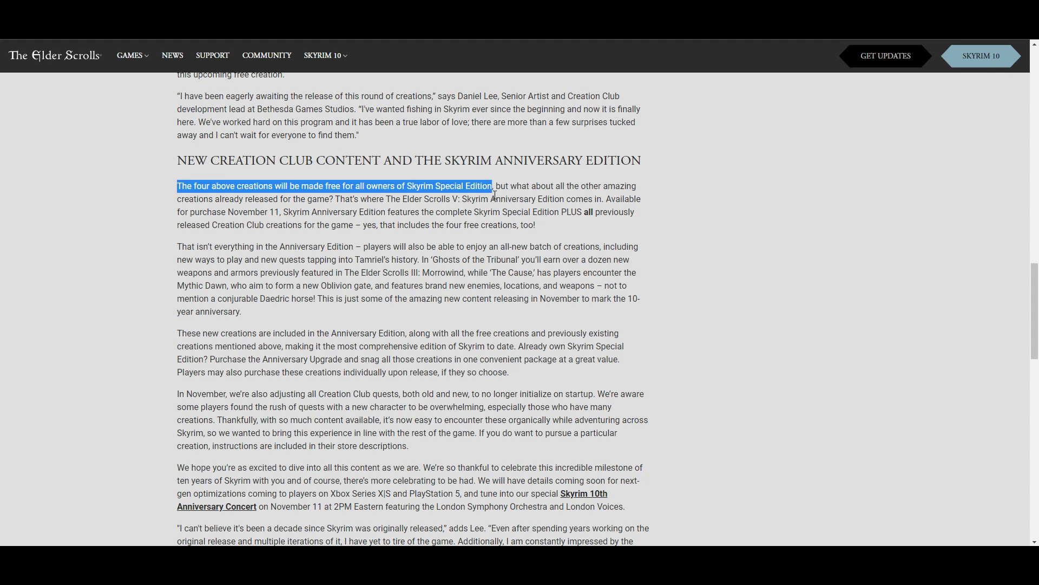
{"action": "left_click", "coordinate": [687, 215]}
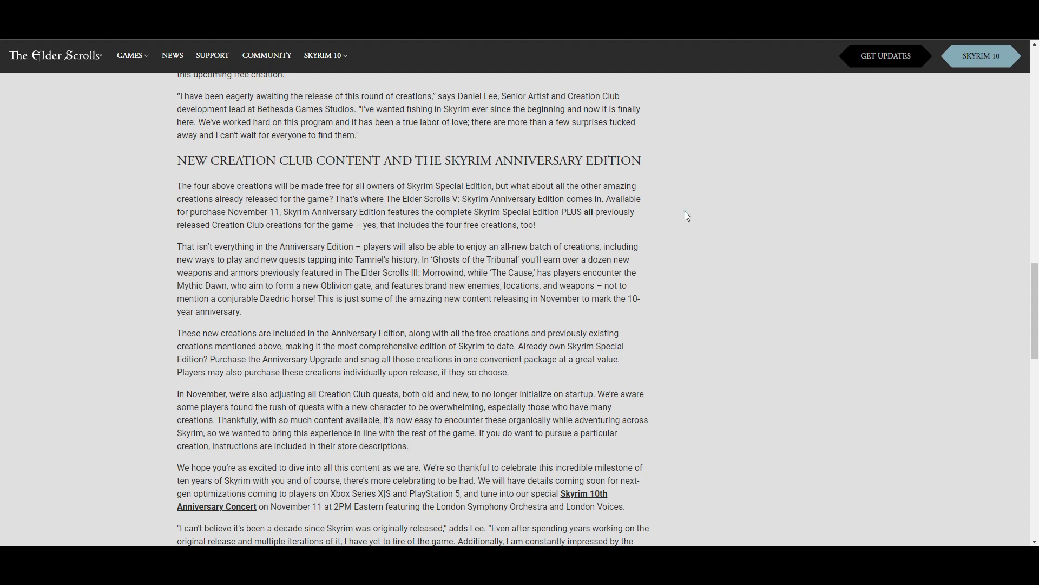
{"action": "mouse_move", "coordinate": [506, 201]}
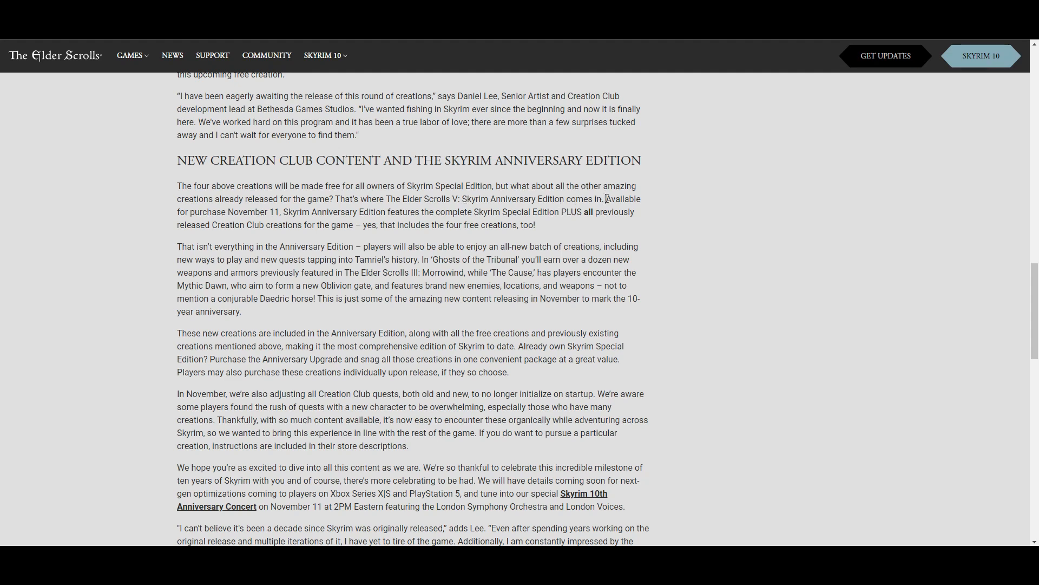
{"action": "left_click_drag", "start_coordinate": [605, 198], "coordinate": [302, 211]}
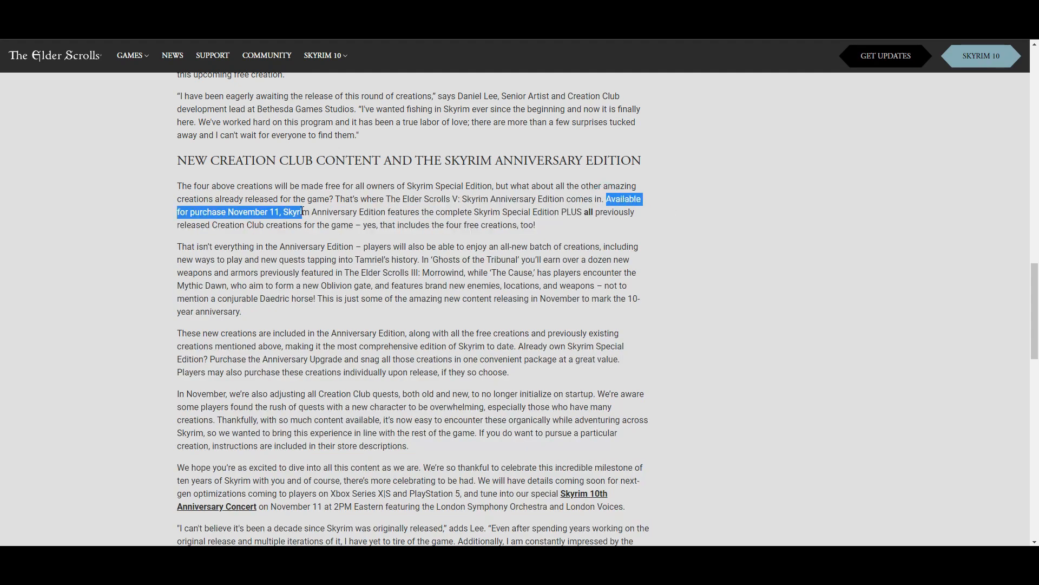
{"action": "left_click_drag", "start_coordinate": [300, 212], "coordinate": [440, 211]}
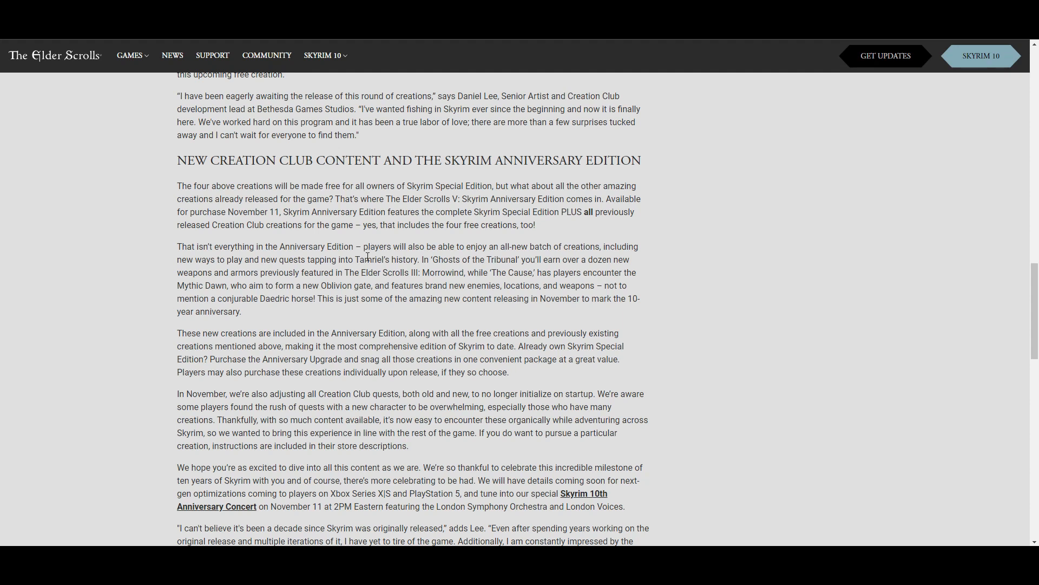
{"action": "mouse_move", "coordinate": [284, 262]}
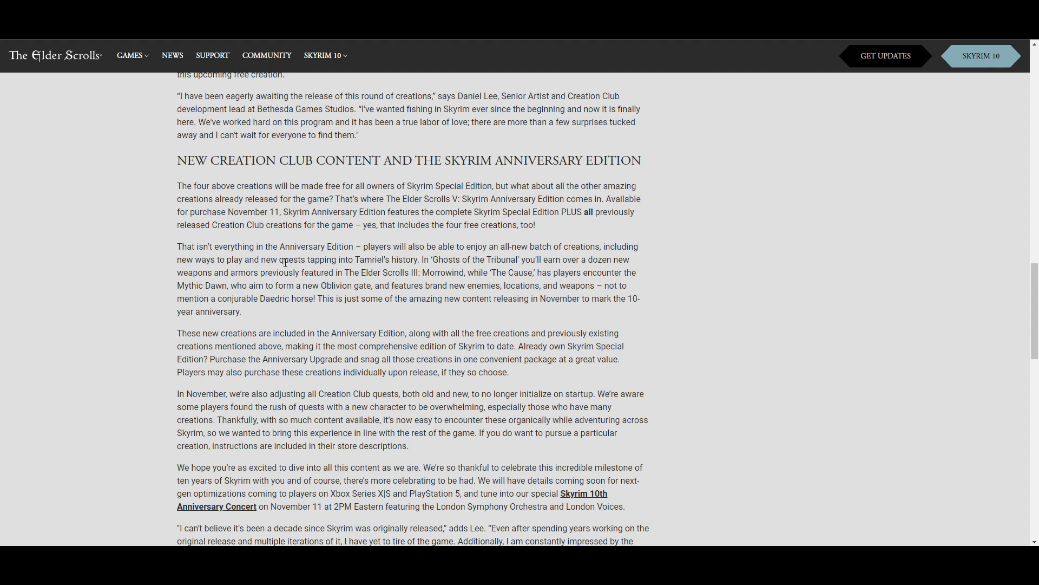
{"action": "mouse_move", "coordinate": [432, 259]}
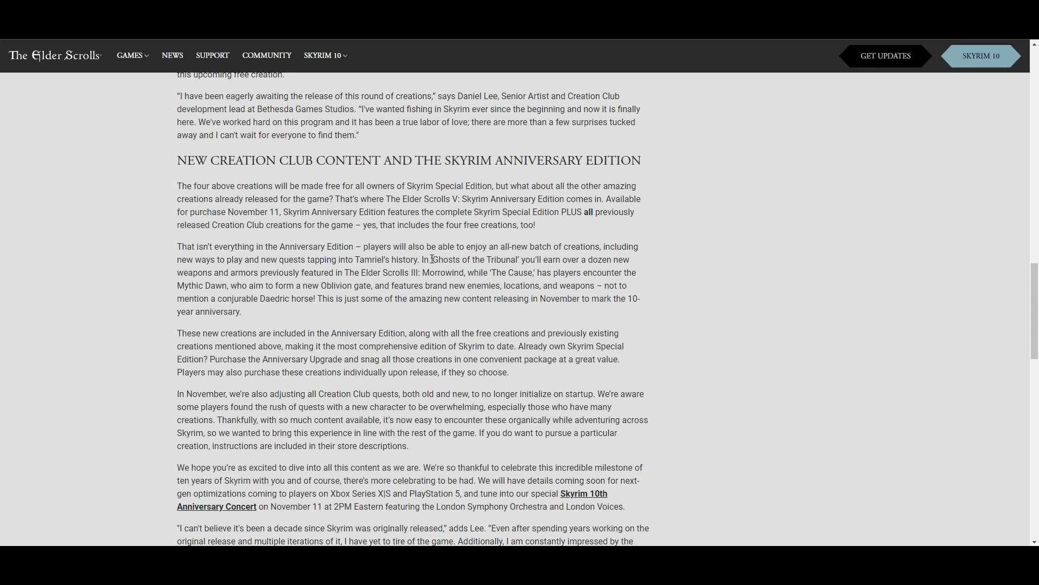
{"action": "left_click_drag", "start_coordinate": [431, 259], "coordinate": [616, 259]}
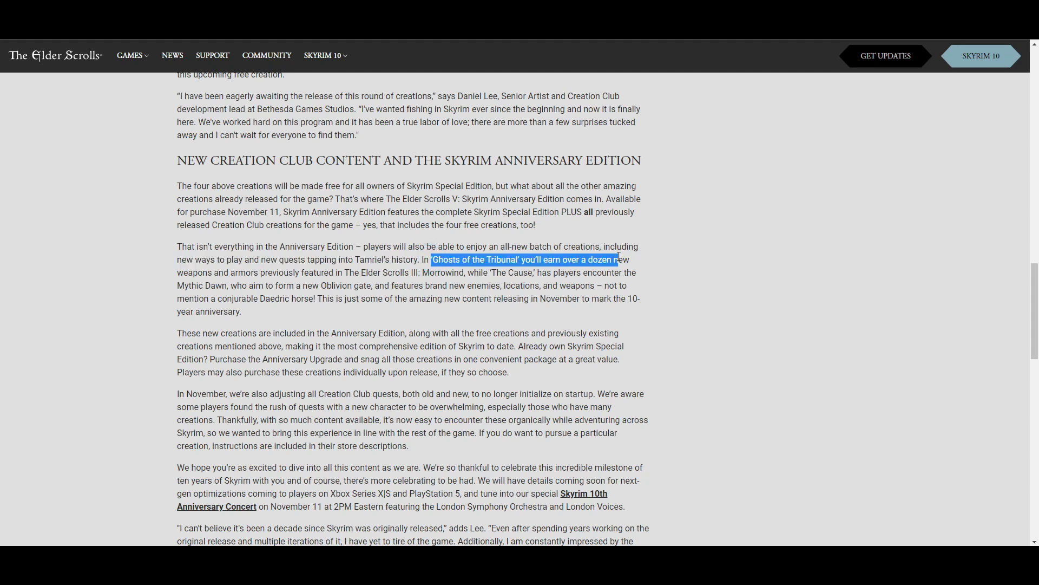
{"action": "left_click_drag", "start_coordinate": [616, 260], "coordinate": [476, 273]}
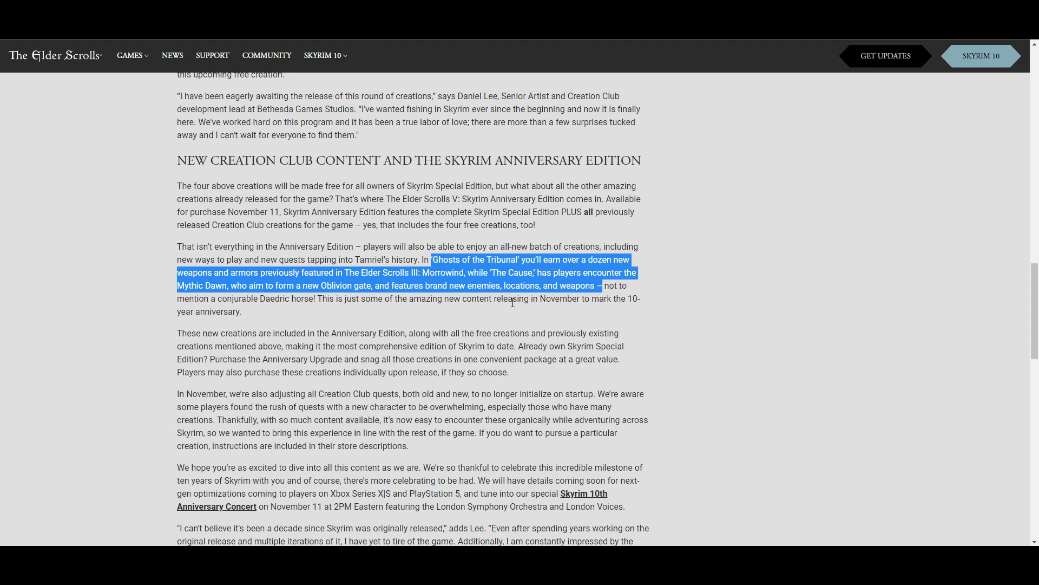
{"action": "left_click", "coordinate": [604, 285]}
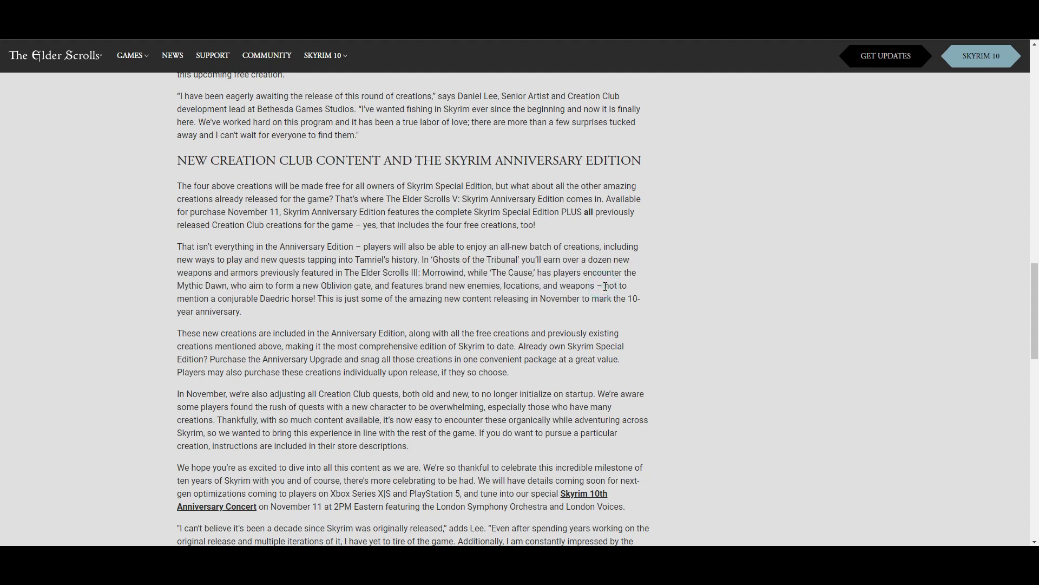
{"action": "left_click_drag", "start_coordinate": [603, 286], "coordinate": [322, 299]}
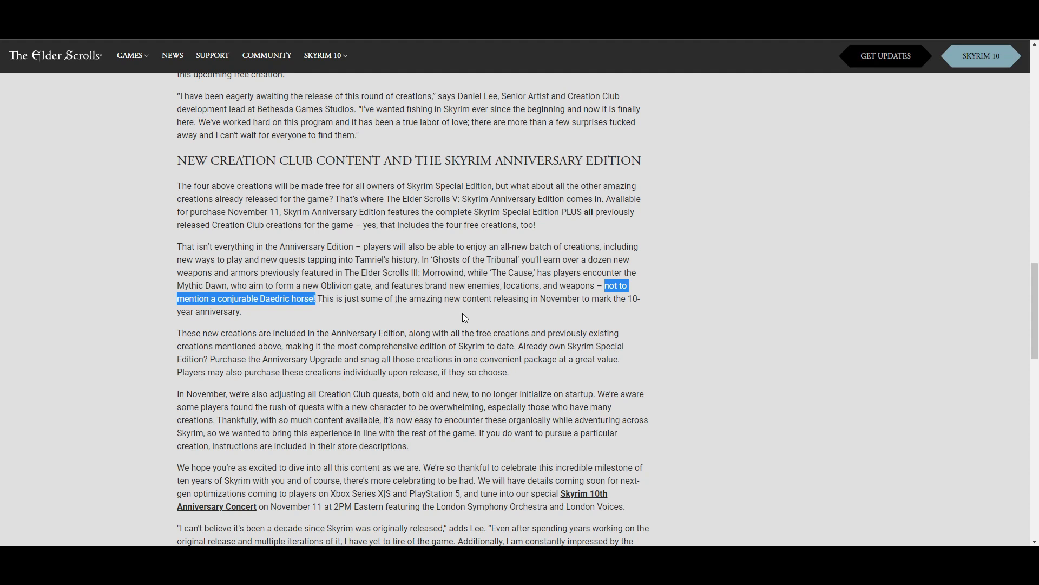
{"action": "left_click", "coordinate": [443, 309]}
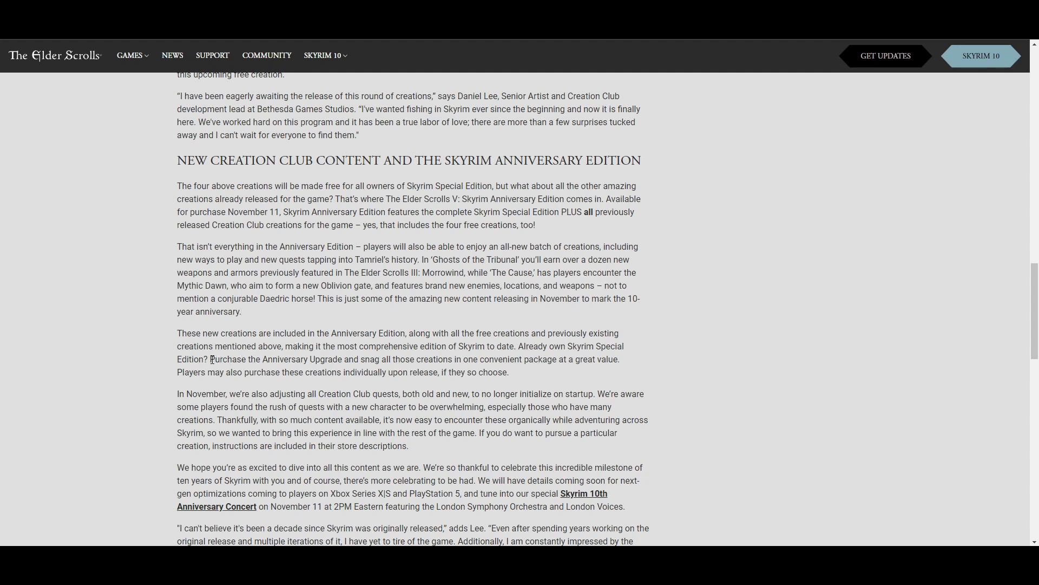
Highlight the Anniversary Upgrade purchase sentence and the individual-purchase sentence, then clear the highlight
{"action": "double_click", "coordinate": [219, 360]}
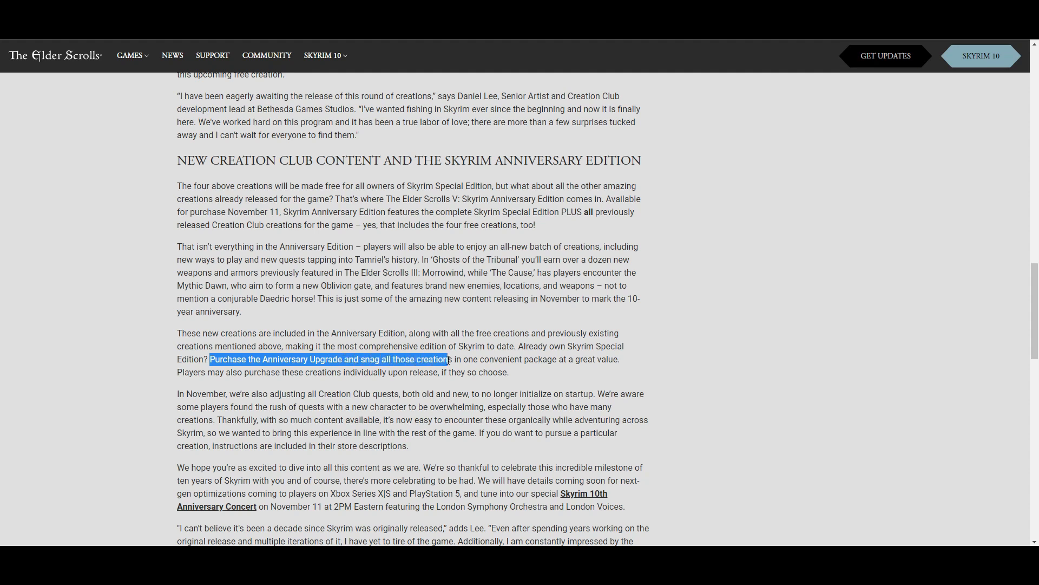
{"action": "left_click_drag", "start_coordinate": [447, 359], "coordinate": [580, 360]}
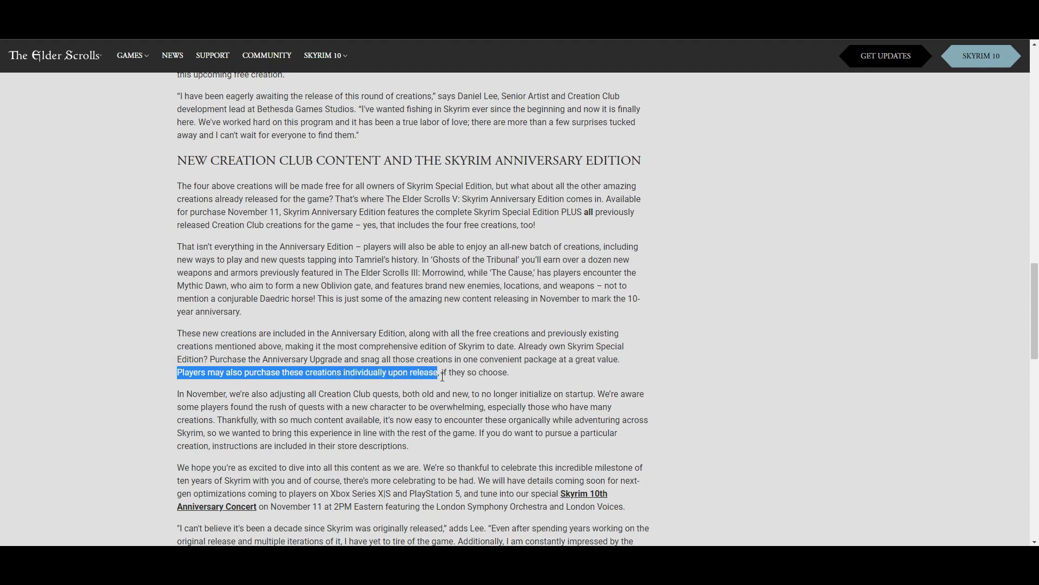
{"action": "left_click_drag", "start_coordinate": [437, 372], "coordinate": [510, 371]}
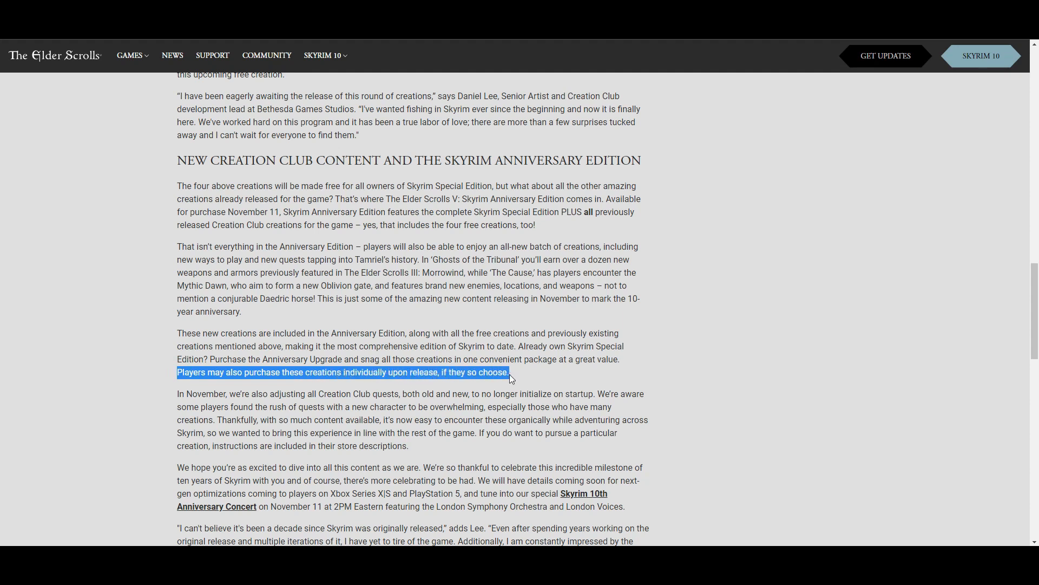
{"action": "left_click", "coordinate": [522, 371]}
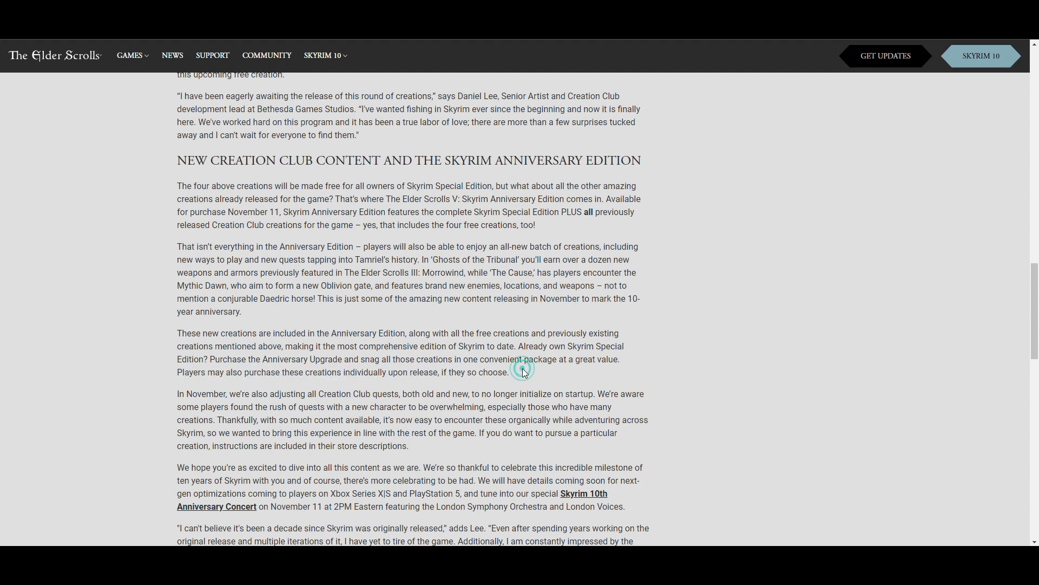
Highlight the sentence that Creation Club quests no longer initialize on startup through the overwhelming-quests explanation
{"action": "scroll", "scroll_direction": "down", "scroll_amount": 3}
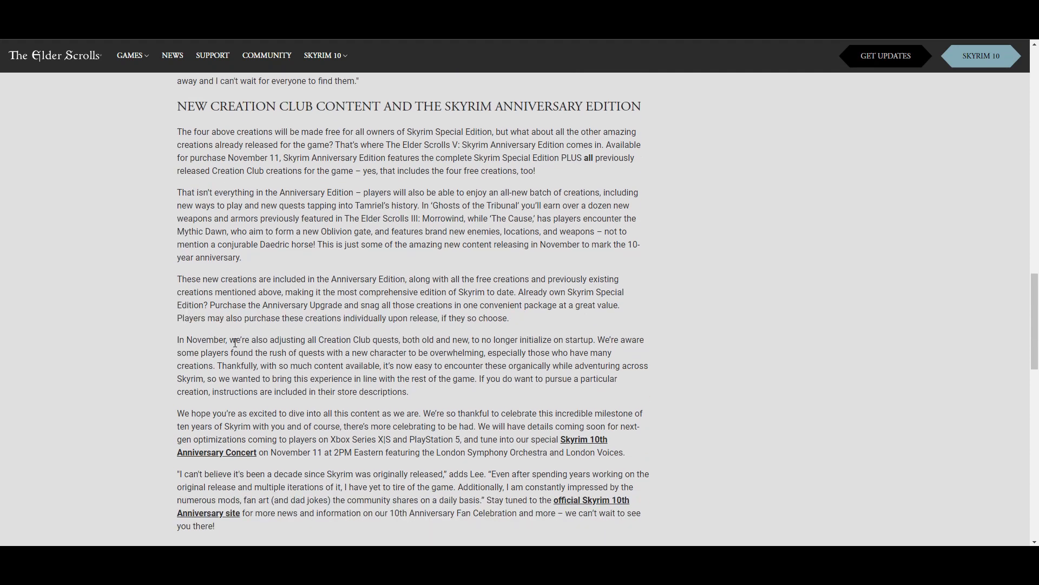
{"action": "double_click", "coordinate": [184, 339]}
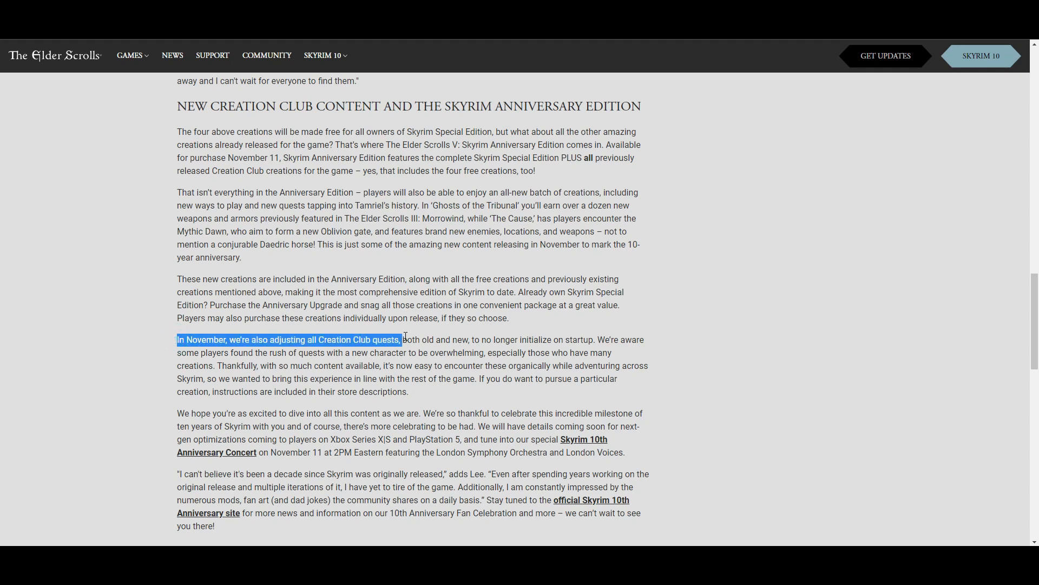
{"action": "left_click_drag", "start_coordinate": [402, 338], "coordinate": [595, 339]}
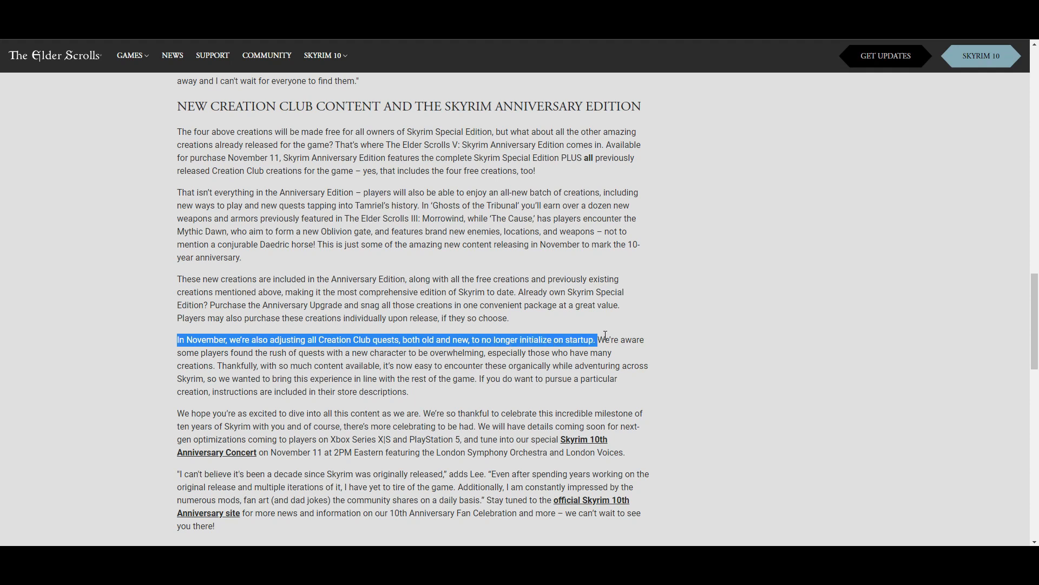
{"action": "left_click_drag", "start_coordinate": [596, 338], "coordinate": [628, 353]}
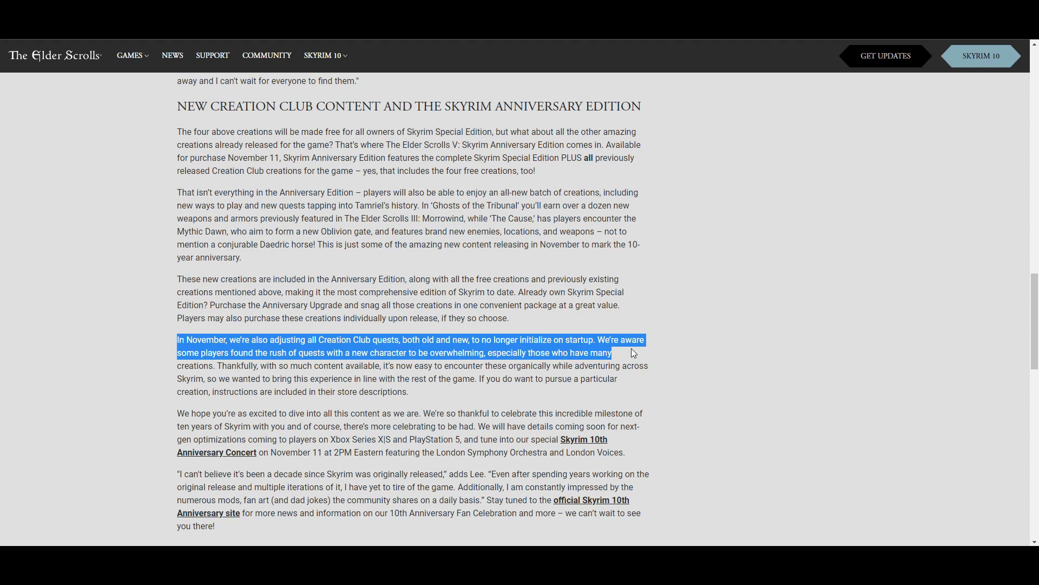
{"action": "scroll", "scroll_direction": "down", "scroll_amount": 3}
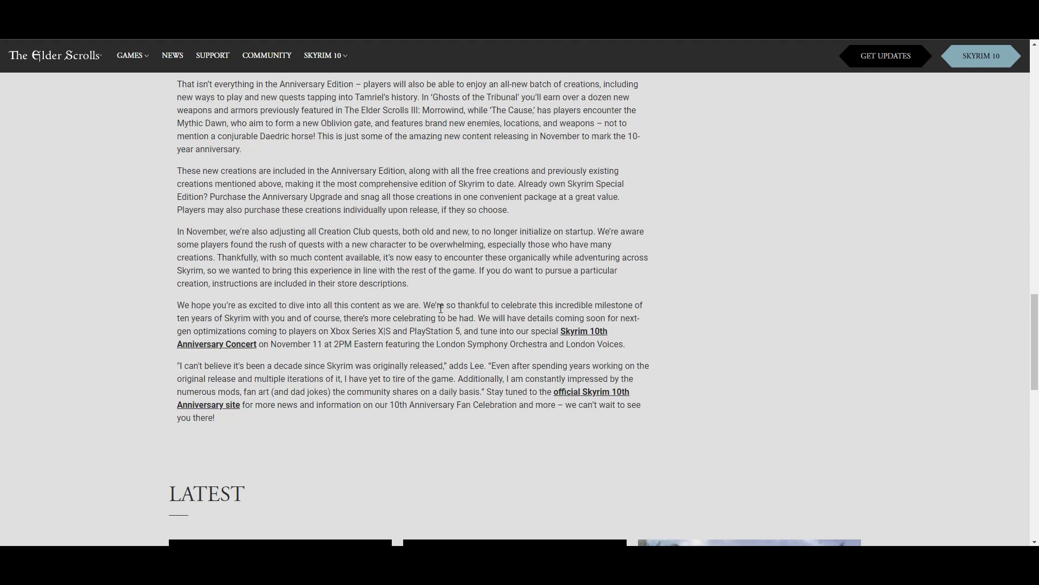
Highlight the concert details: November 11 at 2PM Eastern with the London Symphony Orchestra and London Voices
{"action": "double_click", "coordinate": [481, 317]}
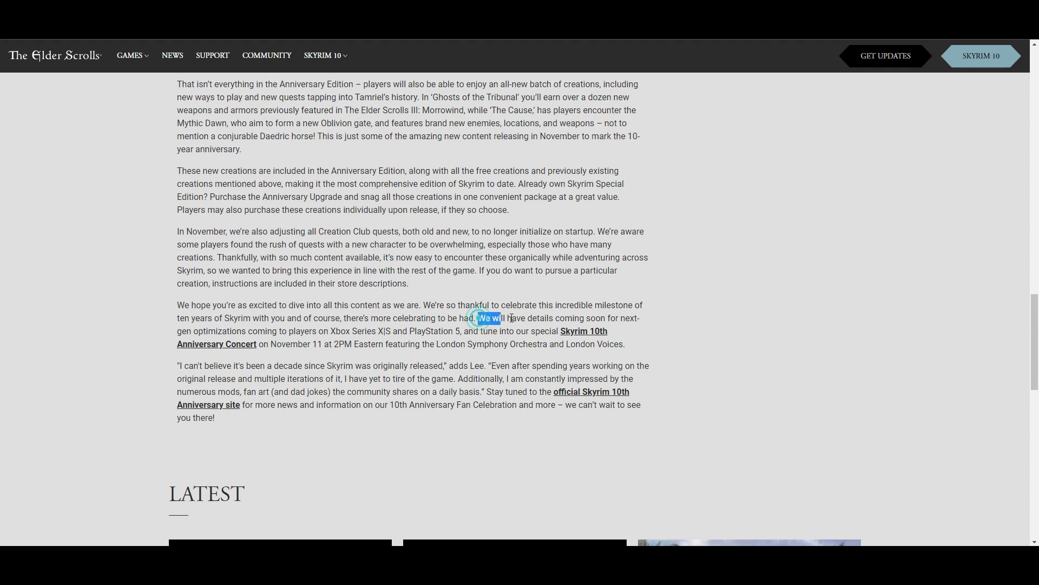
{"action": "left_click_drag", "start_coordinate": [475, 317], "coordinate": [556, 332]}
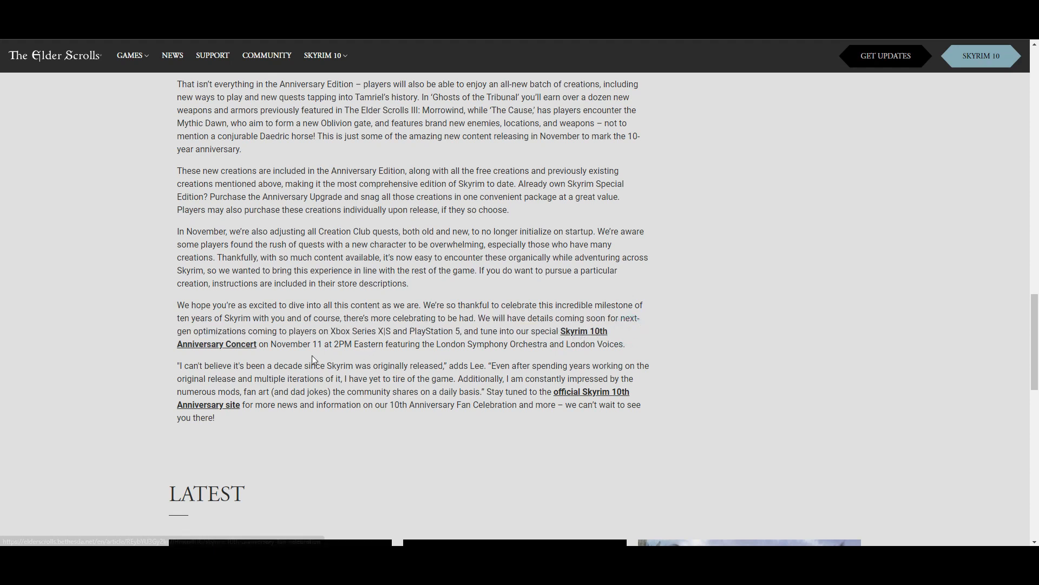
{"action": "left_click_drag", "start_coordinate": [312, 344], "coordinate": [418, 344]}
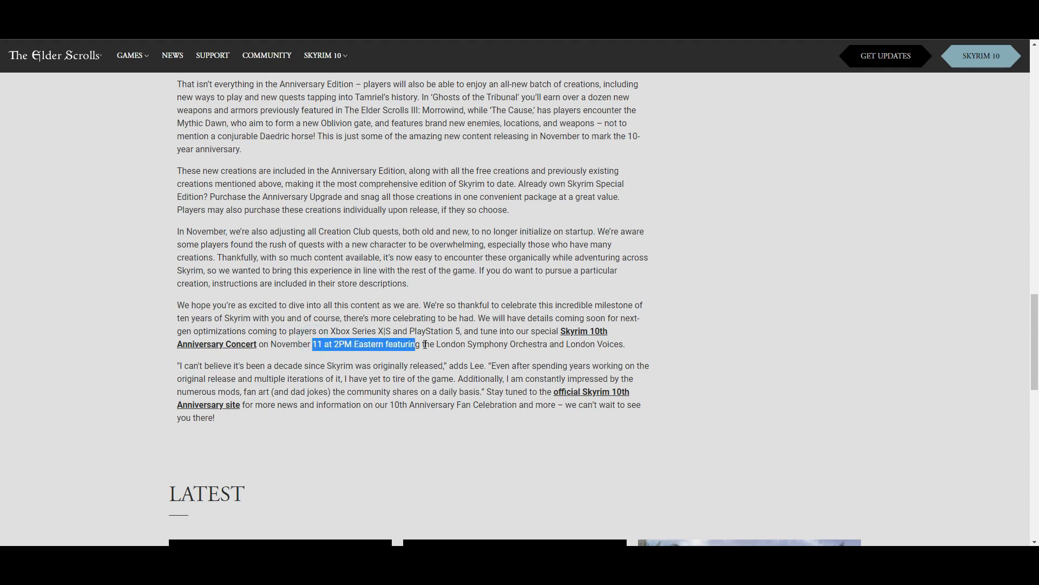
{"action": "left_click_drag", "start_coordinate": [423, 343], "coordinate": [485, 343]}
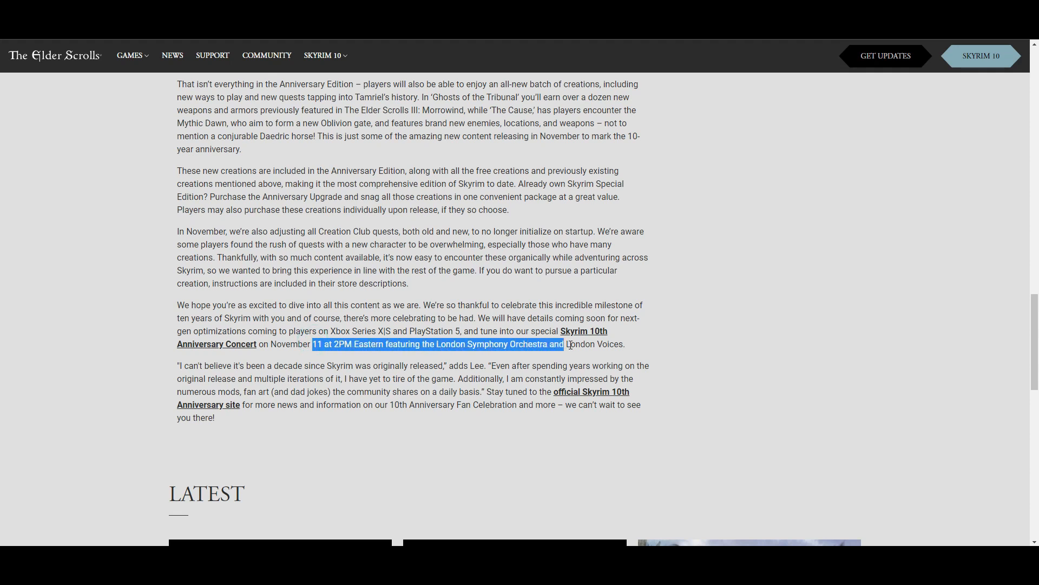
{"action": "left_click_drag", "start_coordinate": [566, 344], "coordinate": [623, 344]}
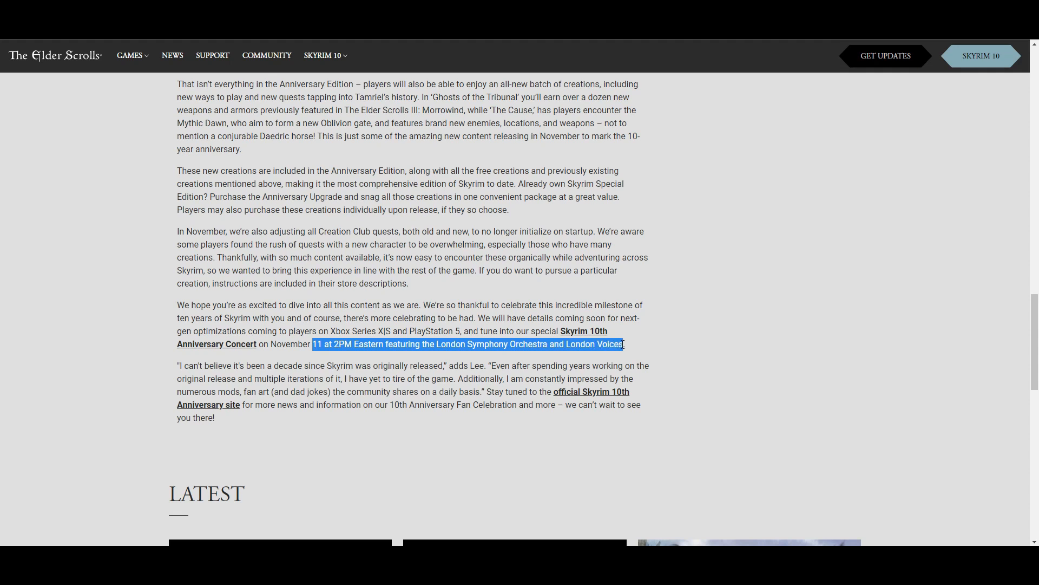
{"action": "mouse_move", "coordinate": [754, 332]}
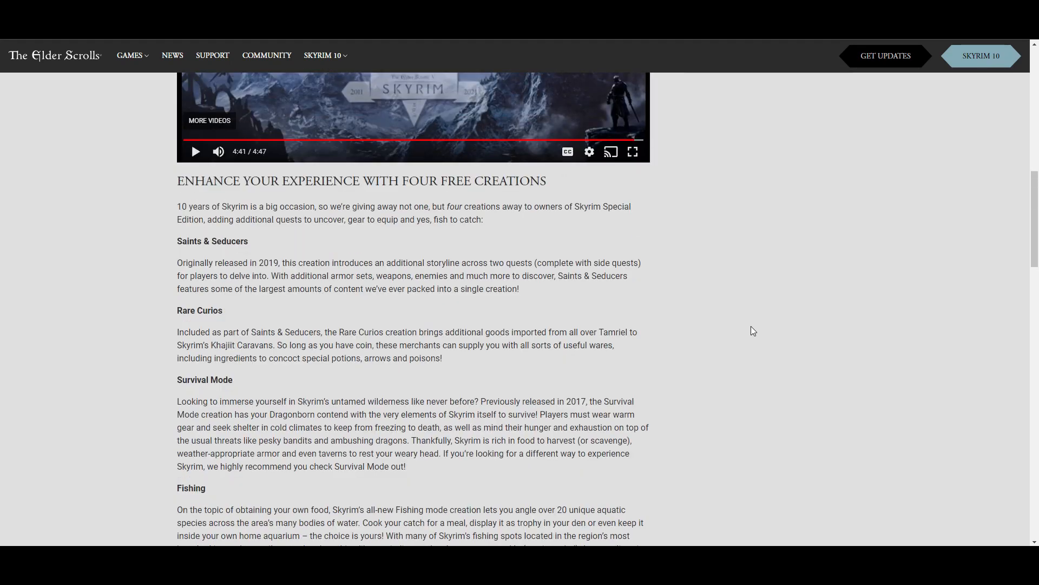
Scroll back down to the New Creation Club Content and Anniversary Edition section
{"action": "scroll", "scroll_direction": "down", "scroll_amount": 3}
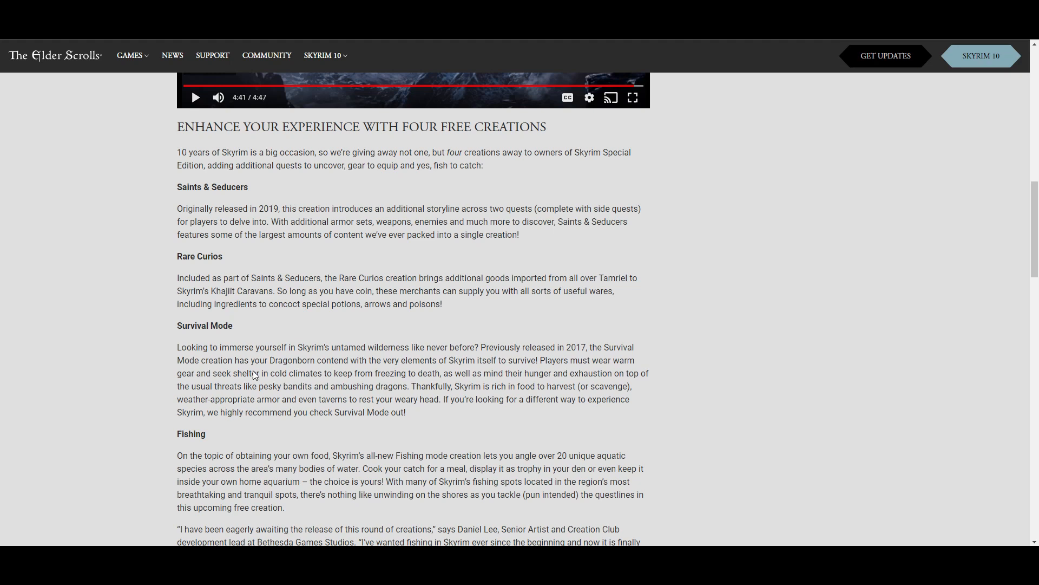
{"action": "mouse_move", "coordinate": [258, 206]}
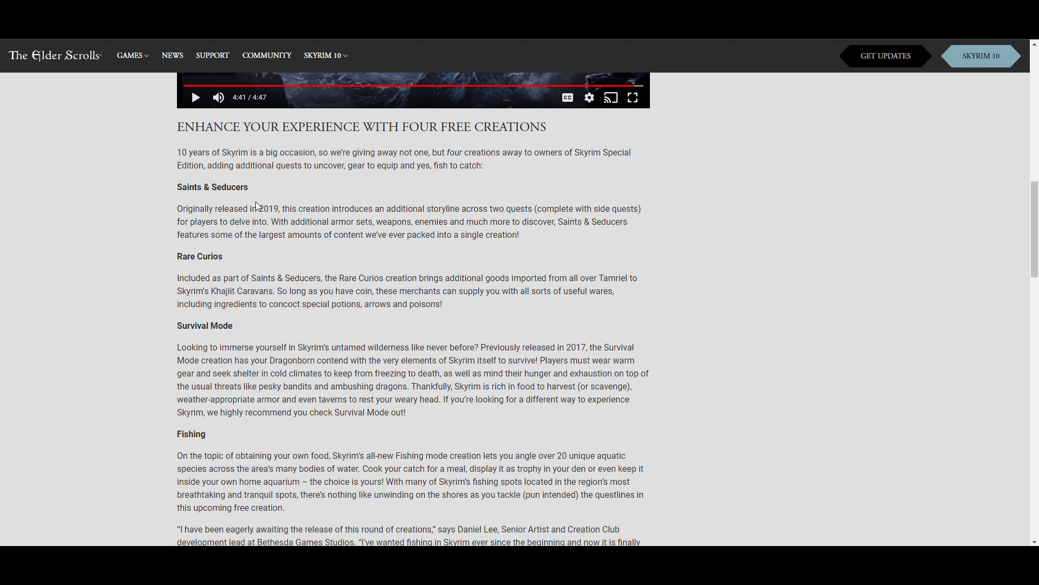
{"action": "mouse_move", "coordinate": [237, 327]}
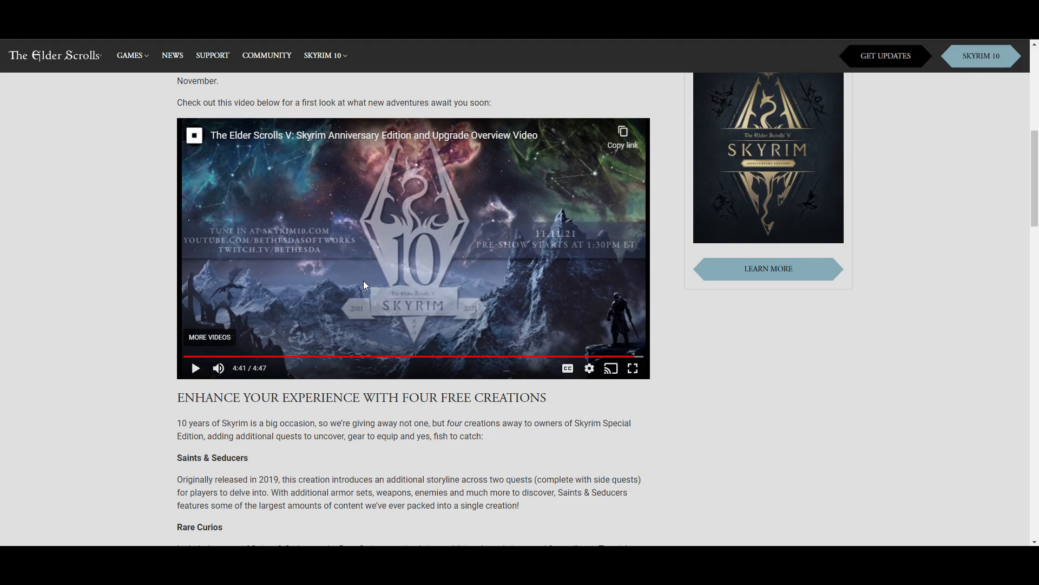
{"action": "scroll", "scroll_direction": "down", "scroll_amount": 3}
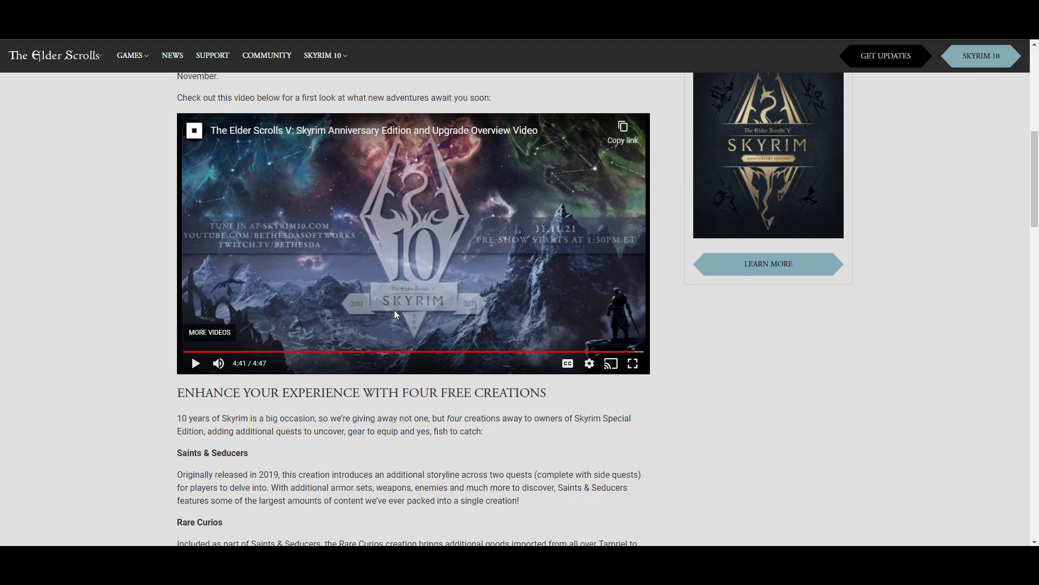
{"action": "scroll", "scroll_direction": "down", "scroll_amount": 3}
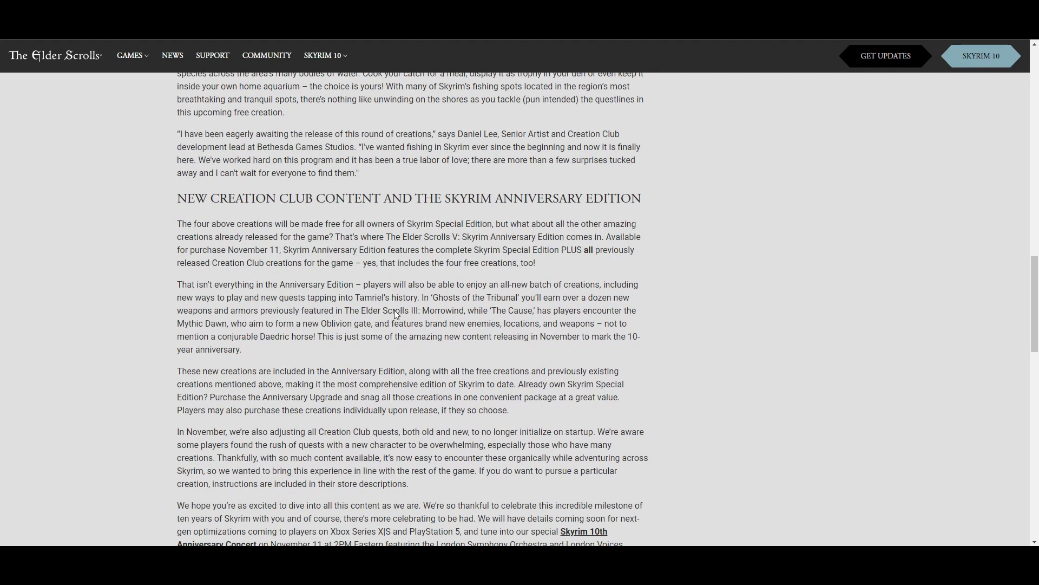
Scroll back up to the article's intro paragraph and embedded overview video
{"action": "scroll", "scroll_direction": "down", "scroll_amount": 3}
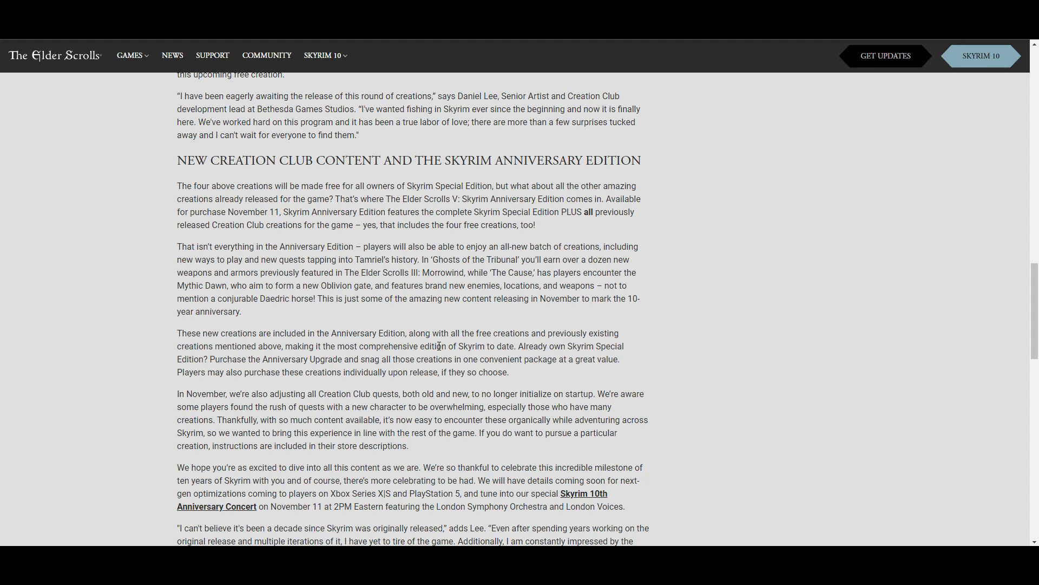
{"action": "mouse_move", "coordinate": [692, 346]}
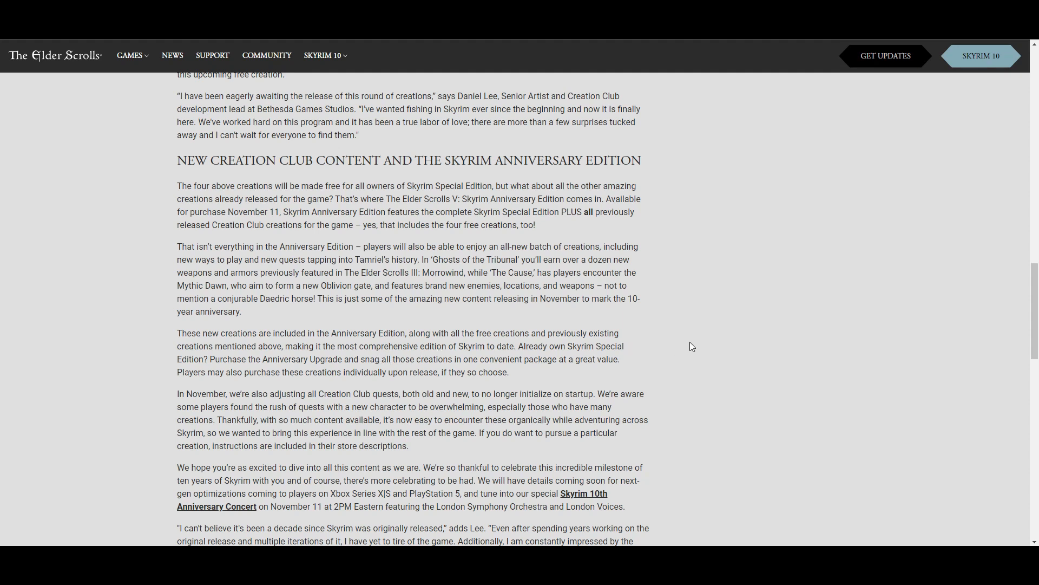
{"action": "mouse_move", "coordinate": [782, 351]}
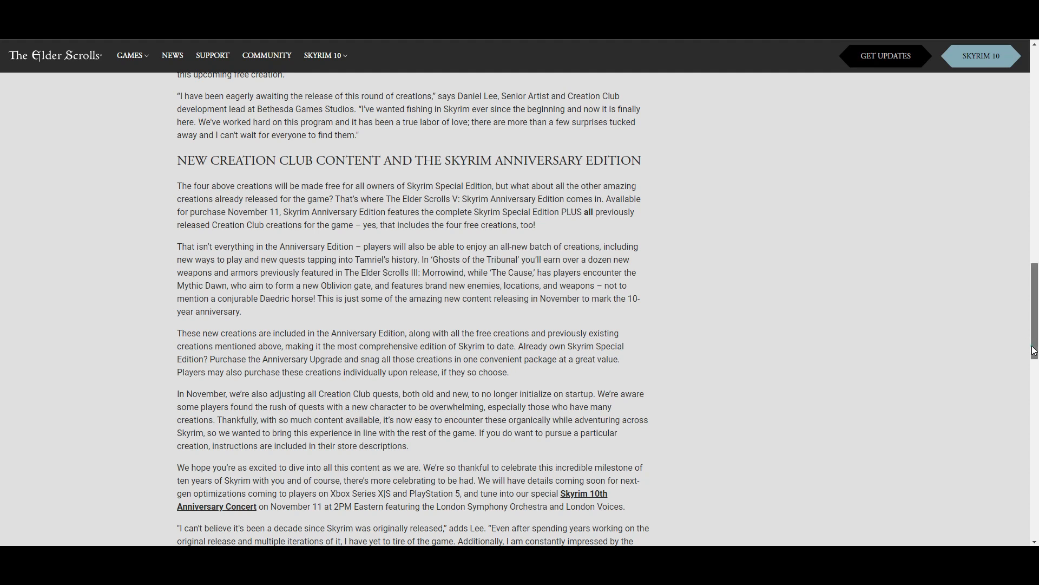
{"action": "scroll", "scroll_direction": "down", "scroll_amount": 3}
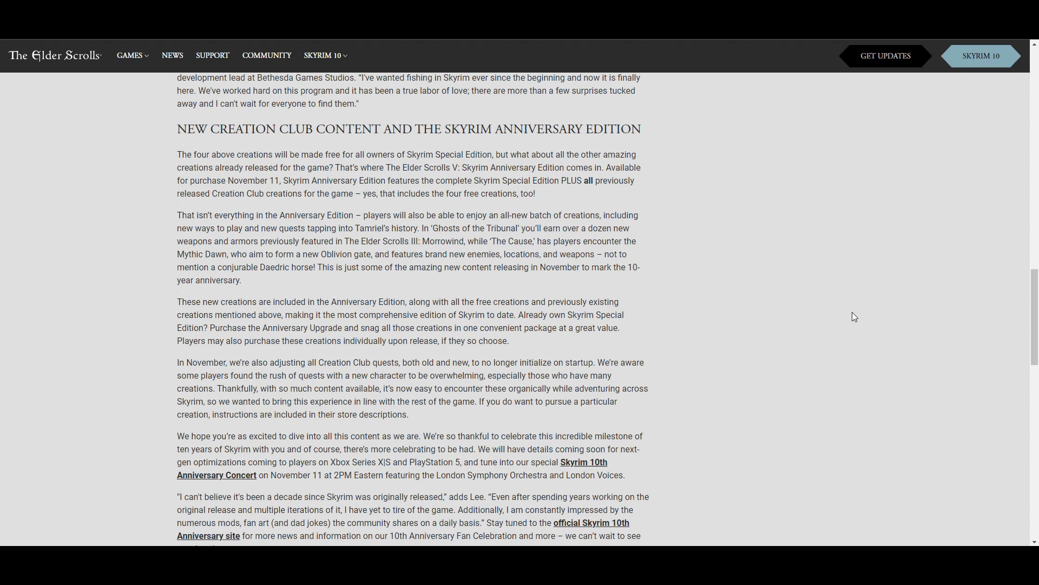
{"action": "mouse_move", "coordinate": [963, 314]}
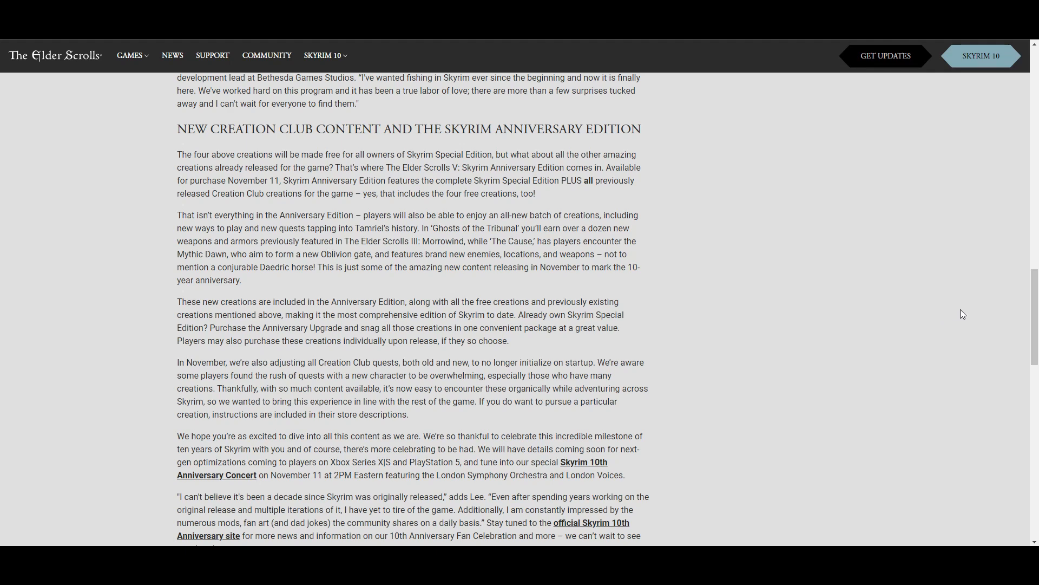
{"action": "scroll", "scroll_direction": "up", "scroll_amount": 3}
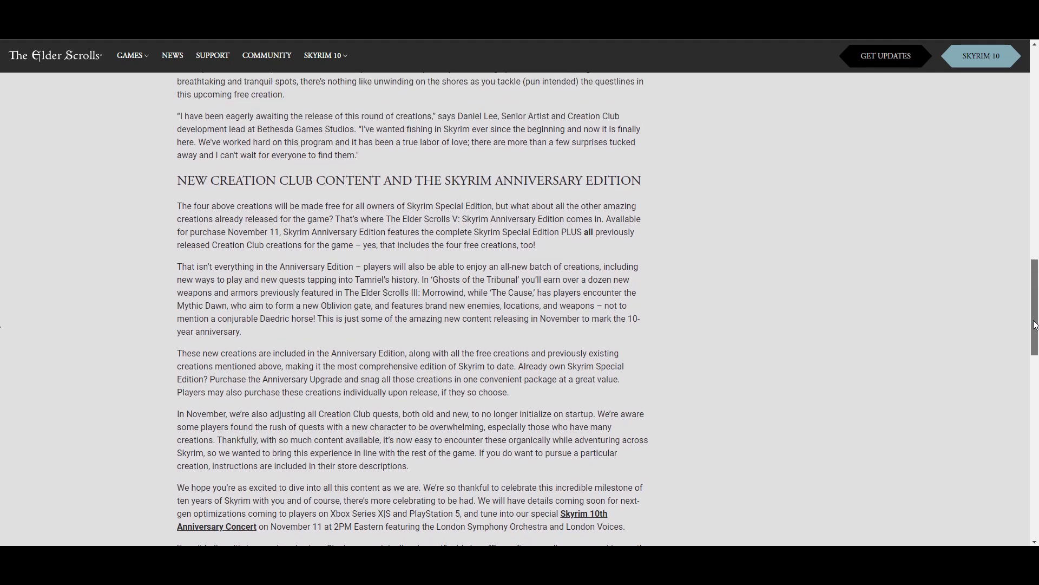
{"action": "scroll", "scroll_direction": "up", "scroll_amount": 3}
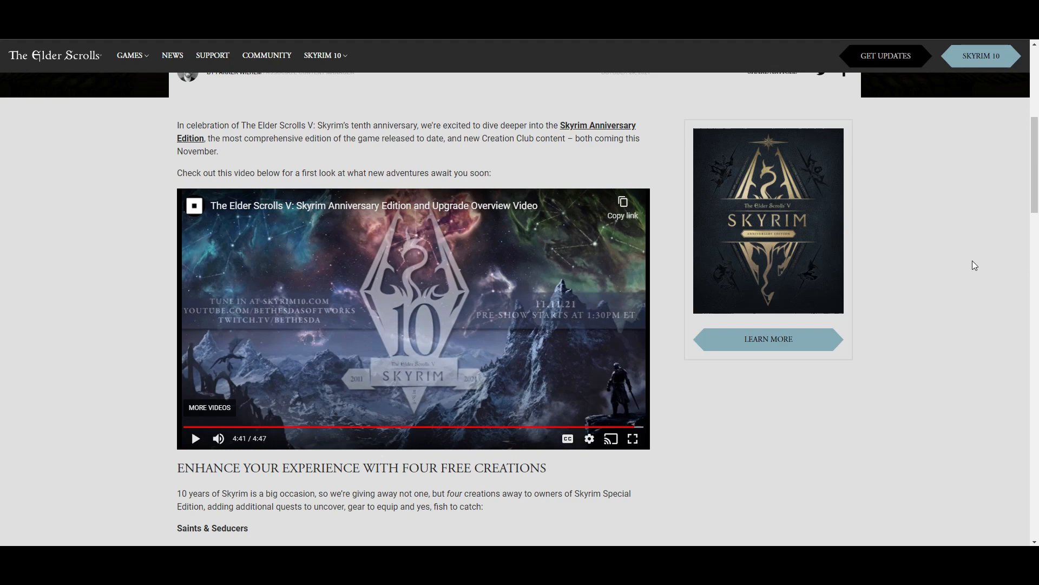
{"action": "mouse_move", "coordinate": [968, 271]}
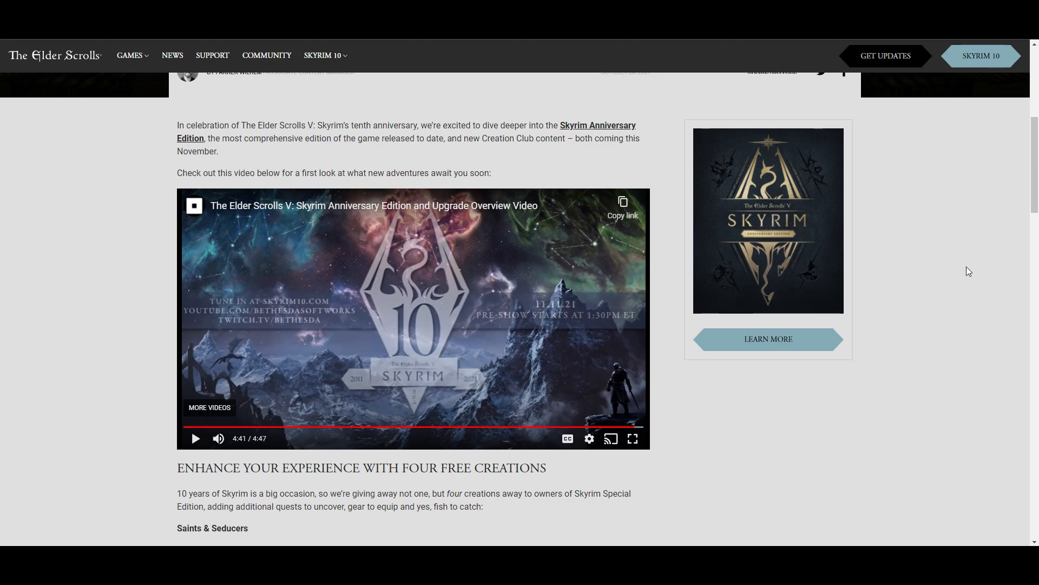
{"action": "mouse_move", "coordinate": [1030, 203]}
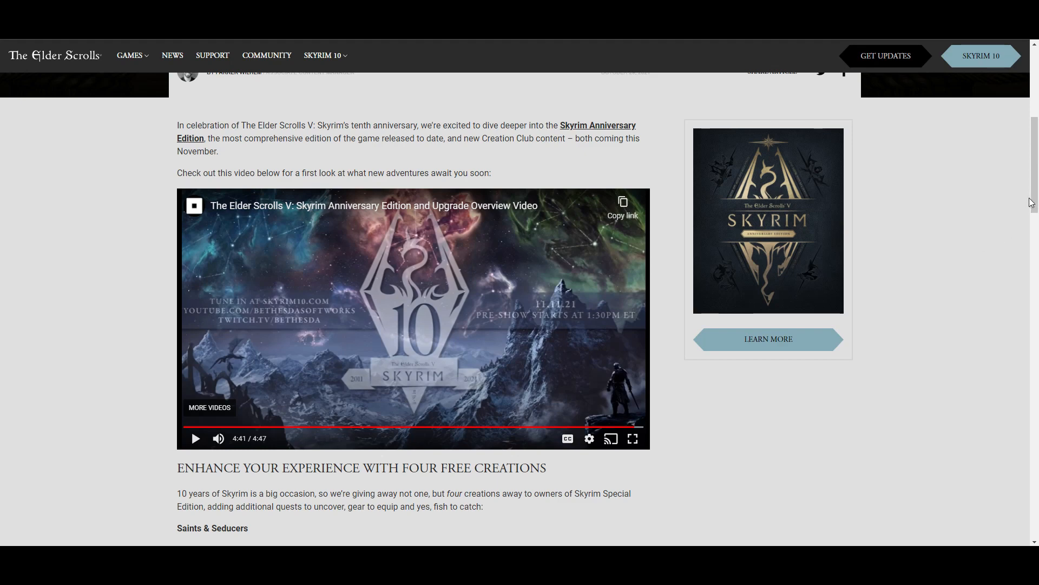
Scroll down past the video to the Four Free Creations heading
{"action": "scroll", "scroll_direction": "down", "scroll_amount": 3}
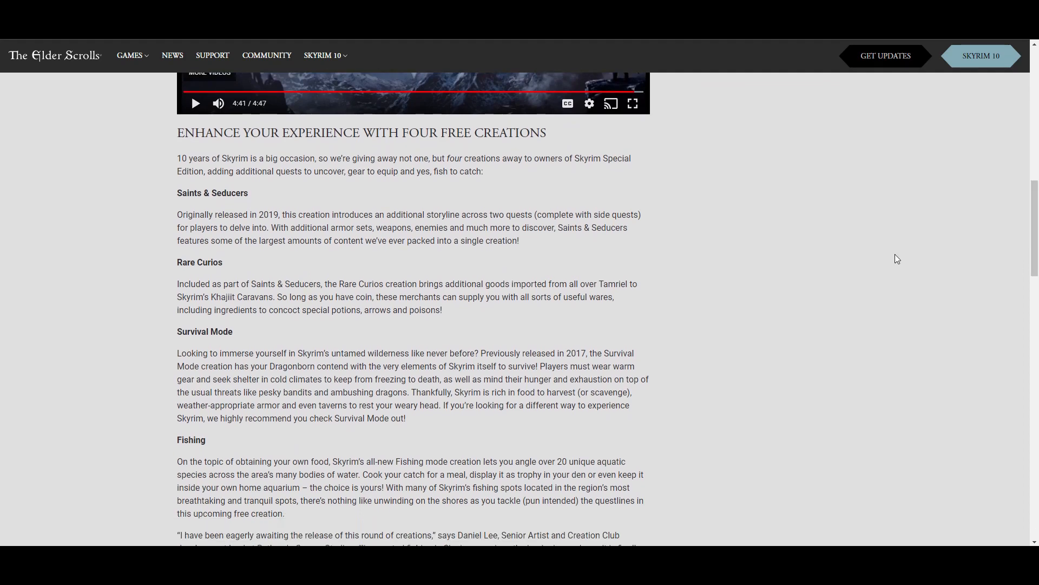
{"action": "mouse_move", "coordinate": [879, 304]}
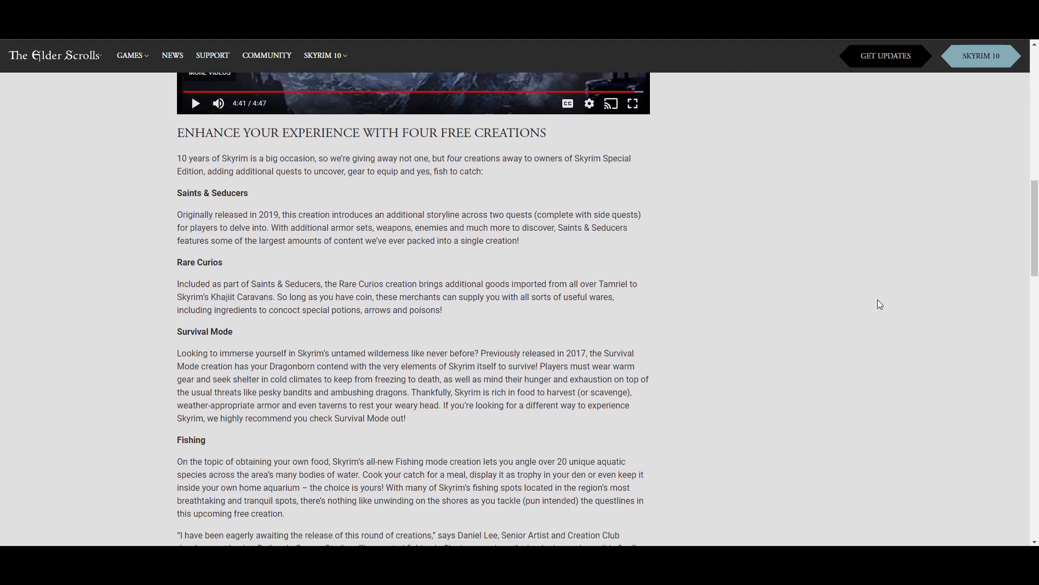